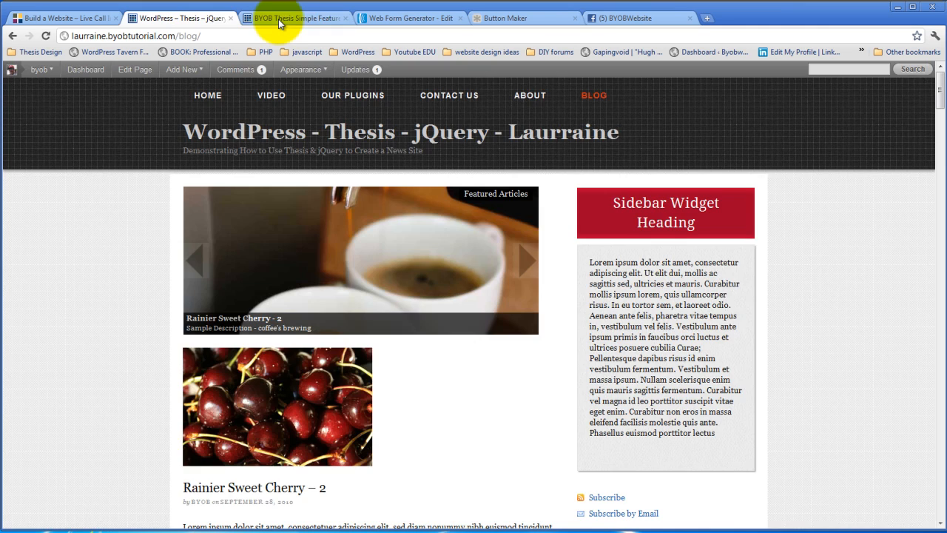
Switch the Simple Feature Box from Dynamic Content Gallery to SH Slideshow and save
click(296, 18)
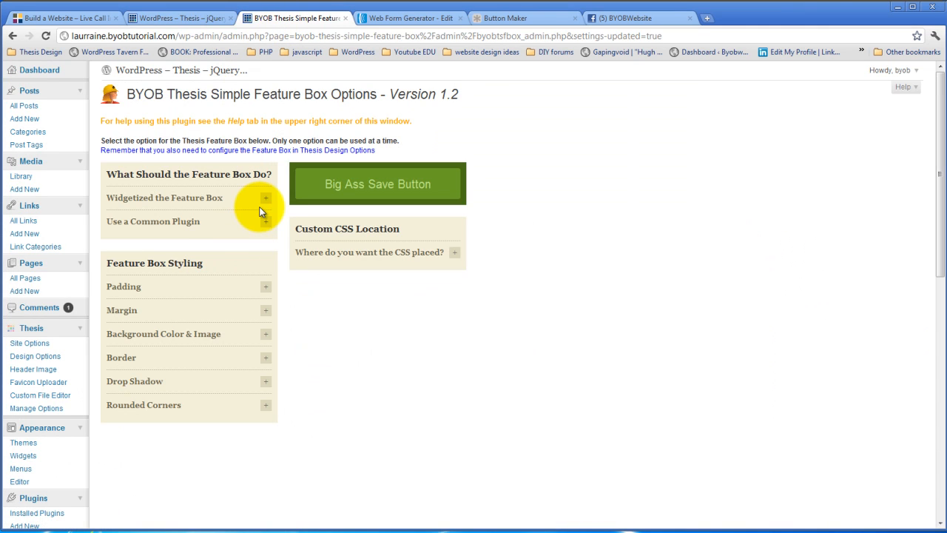
mouse_move(275, 261)
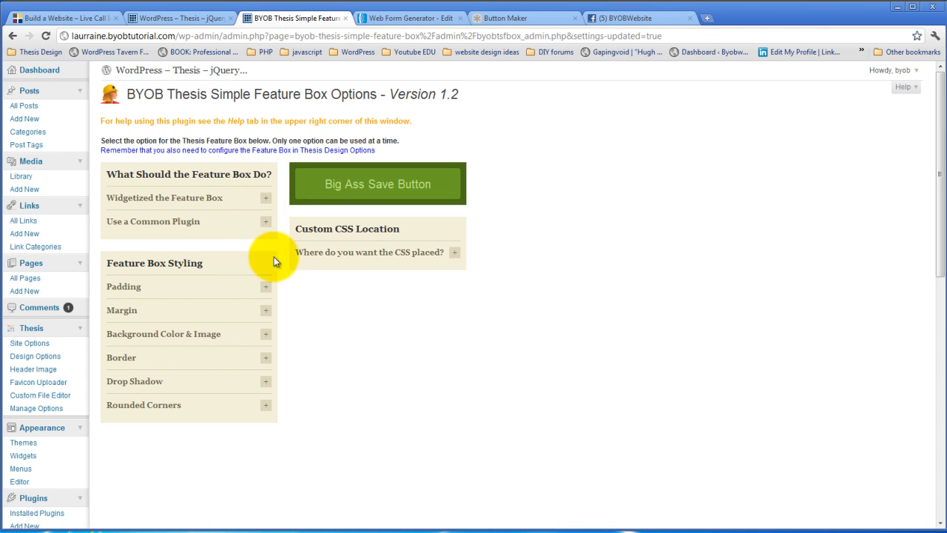
click(264, 221)
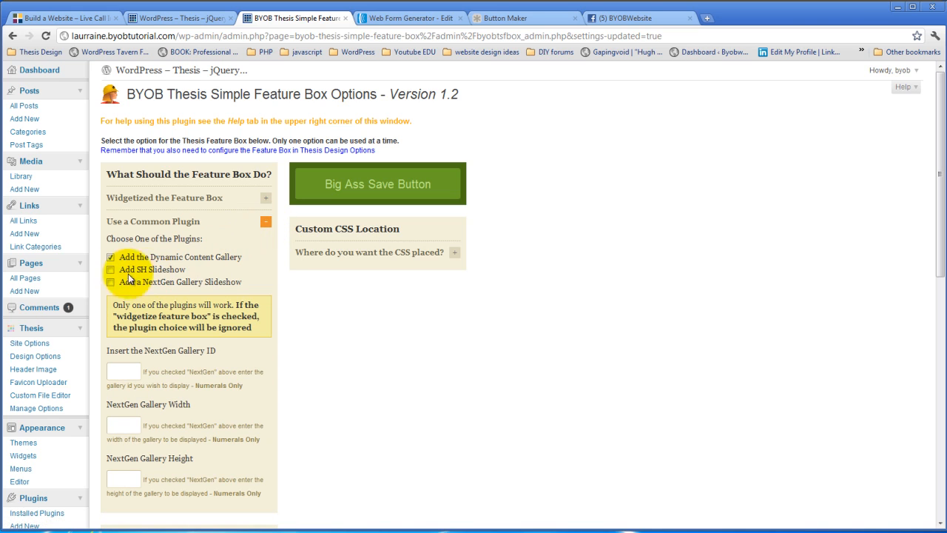
click(111, 257)
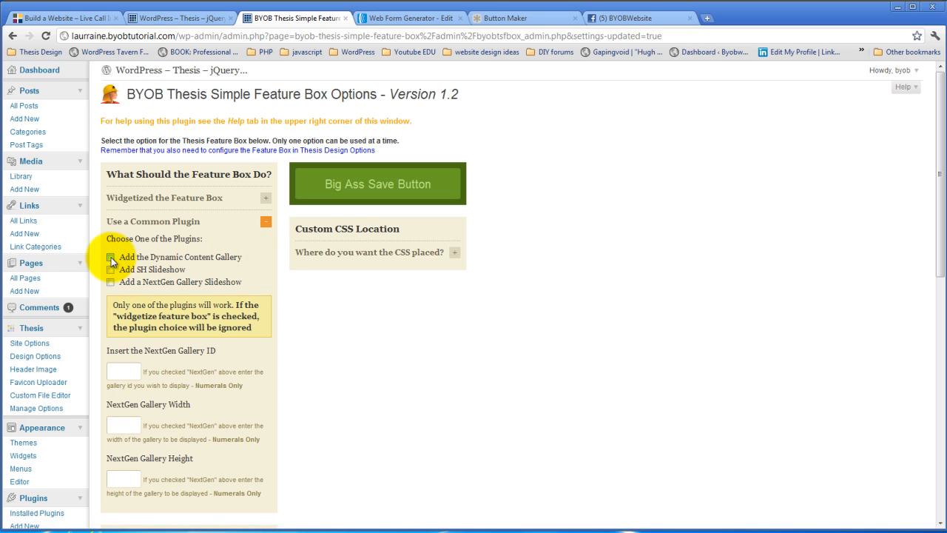
click(110, 270)
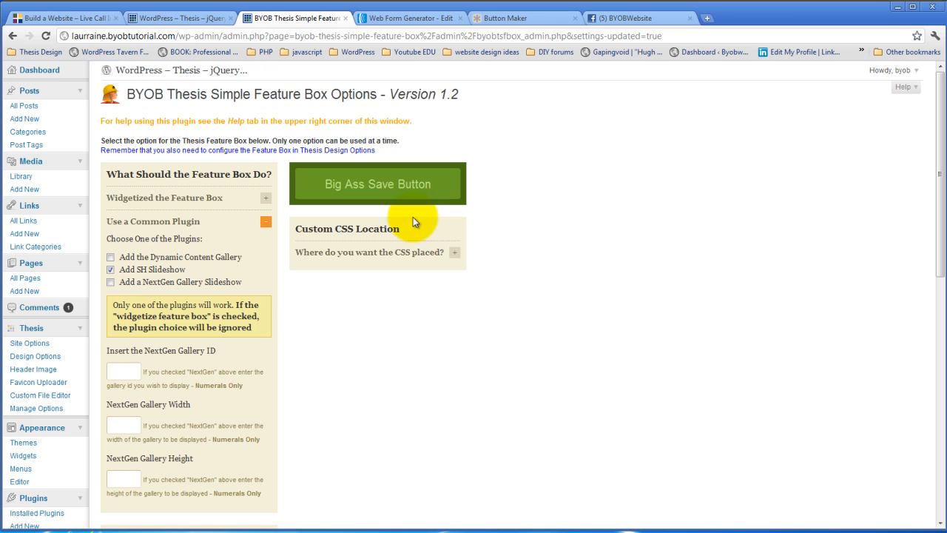
click(377, 183)
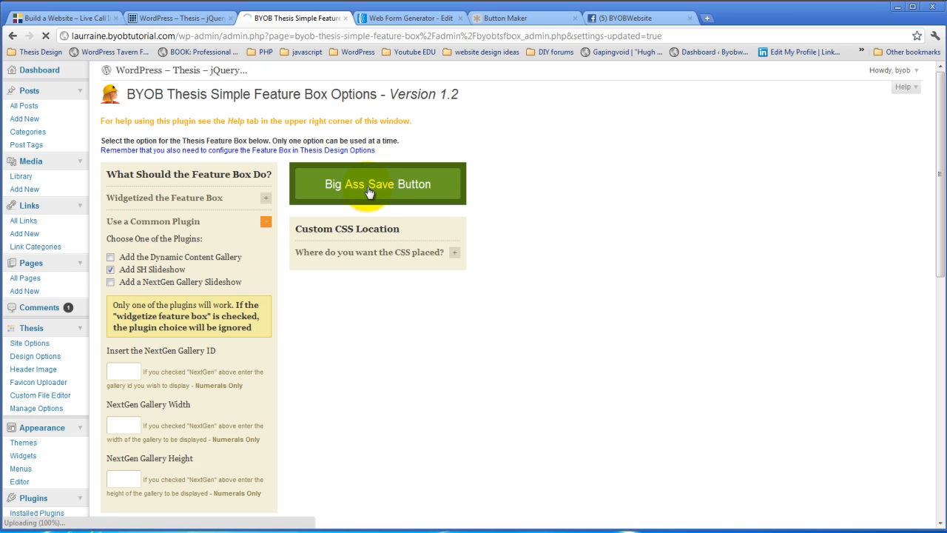
click(266, 221)
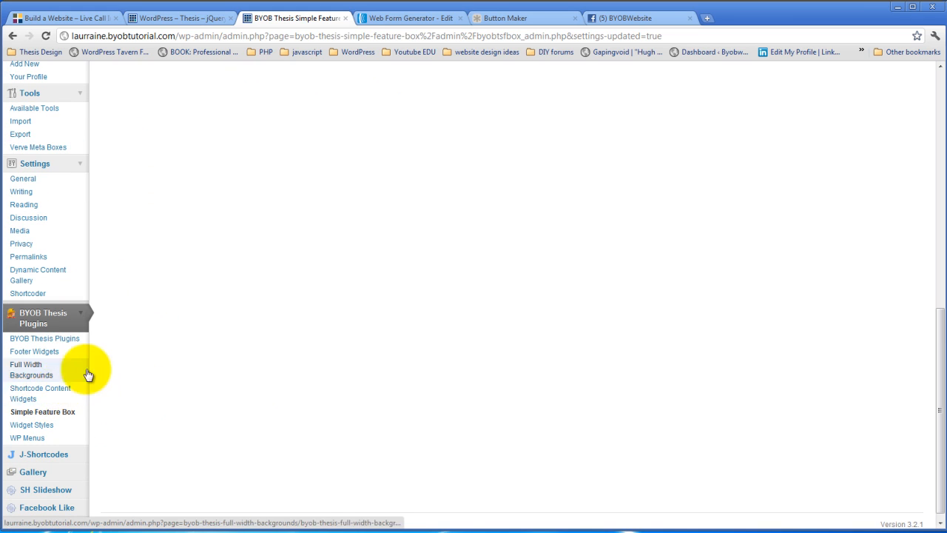
mouse_move(107, 230)
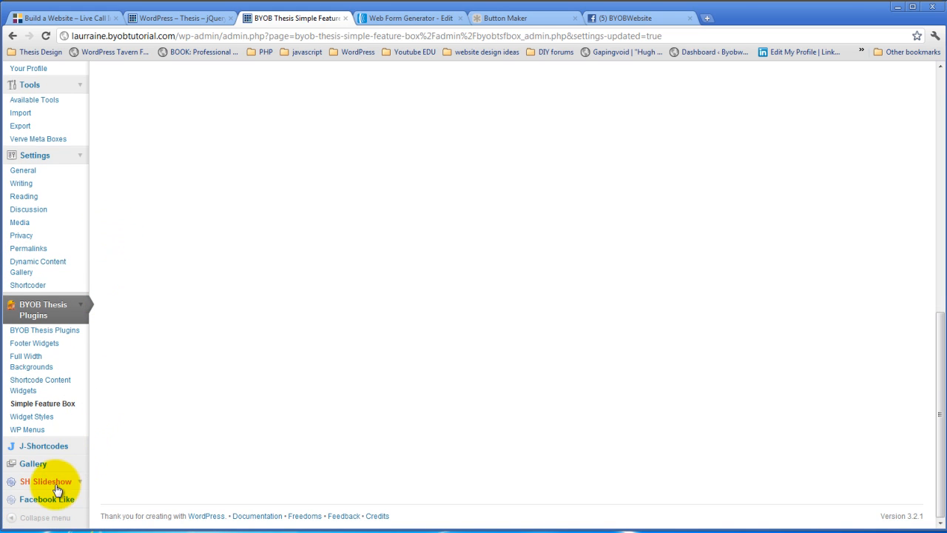
Configure SH Slideshow with five slides, each using an uploaded image and No Link
click(46, 480)
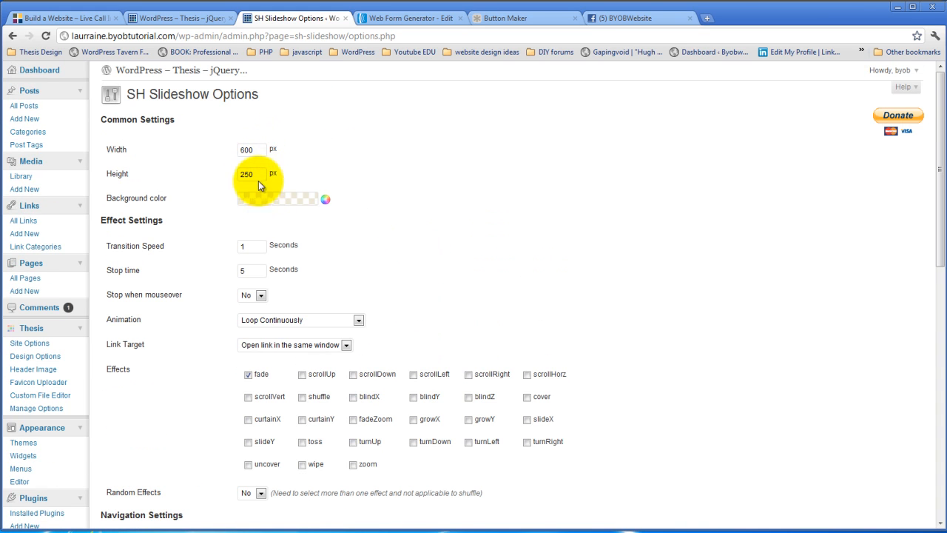
mouse_move(408, 244)
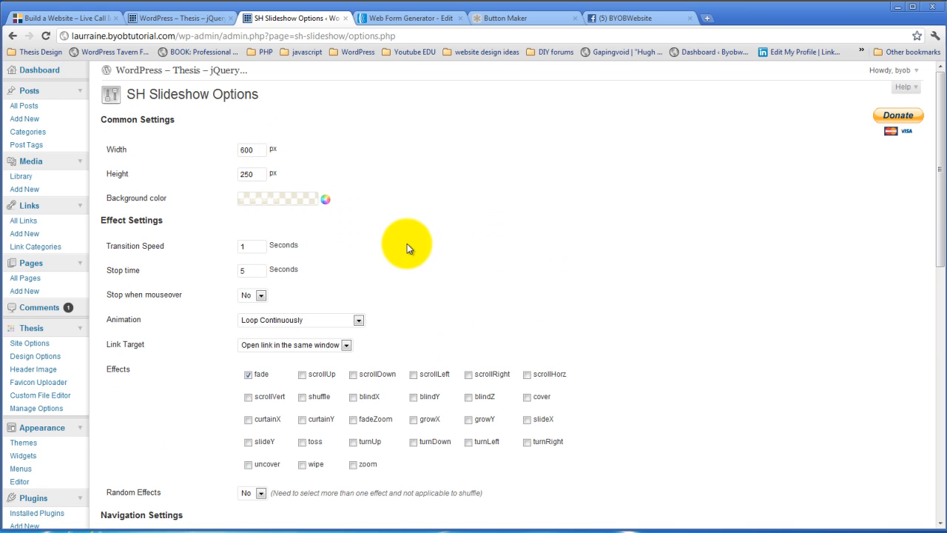
mouse_move(250, 284)
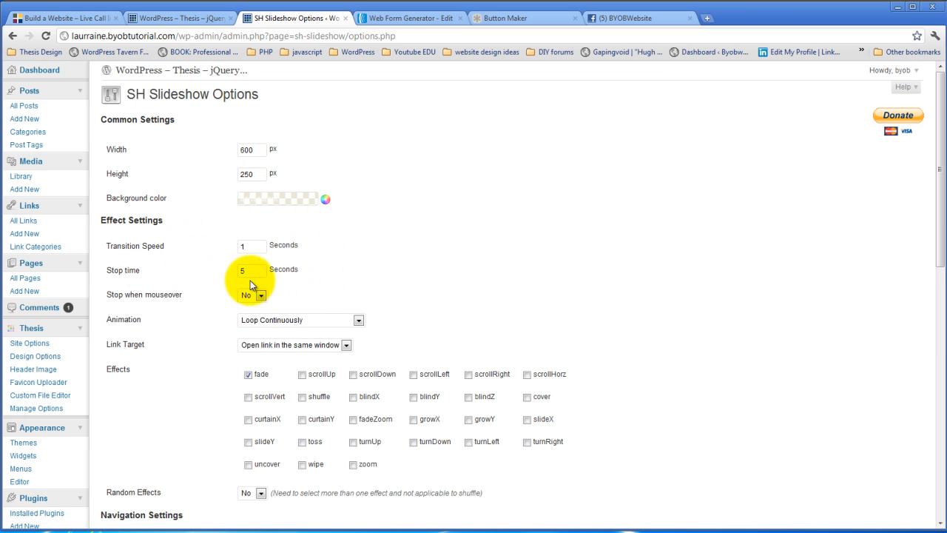
scroll(down, 3)
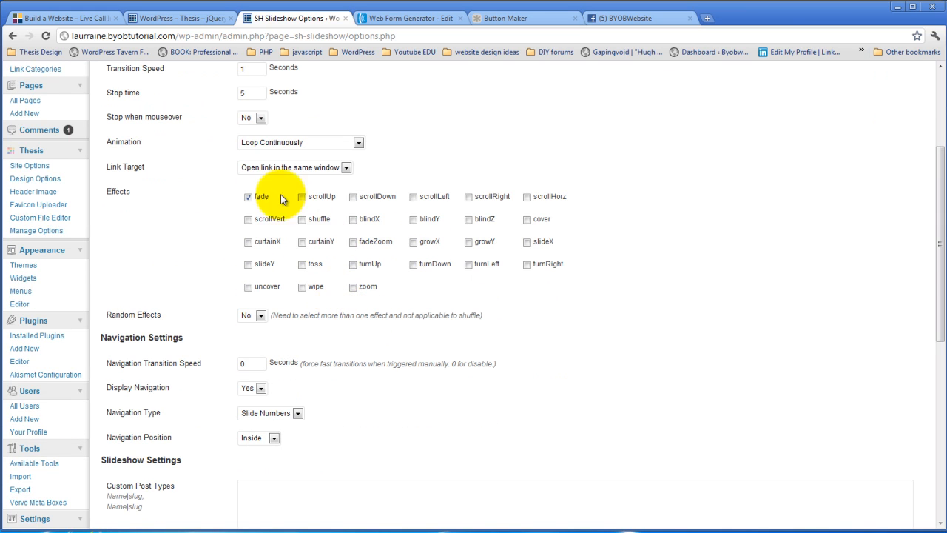
scroll(down, 3)
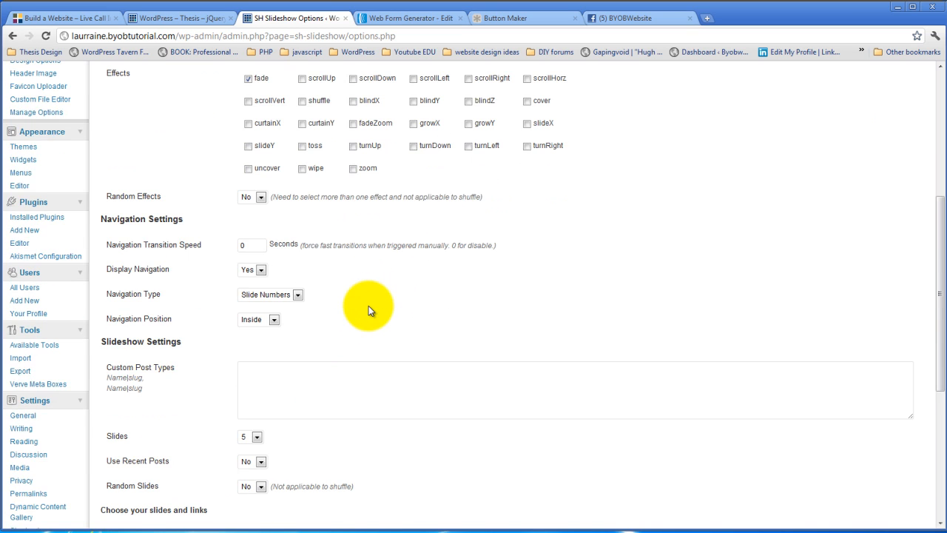
scroll(down, 3)
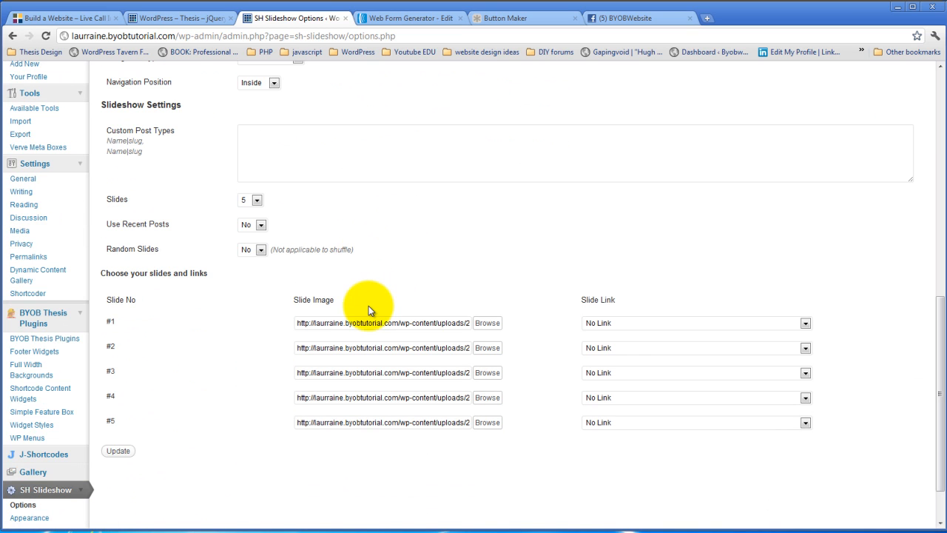
mouse_move(397, 385)
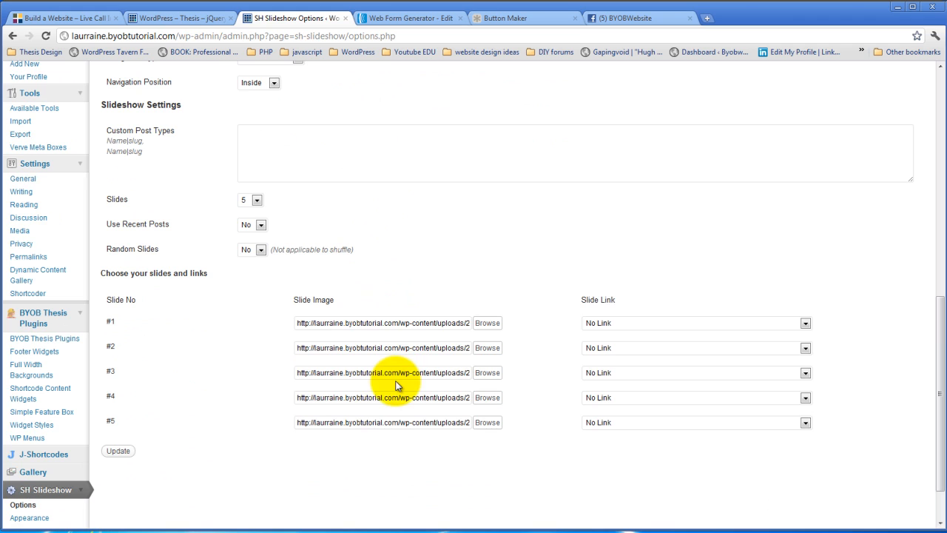
mouse_move(412, 422)
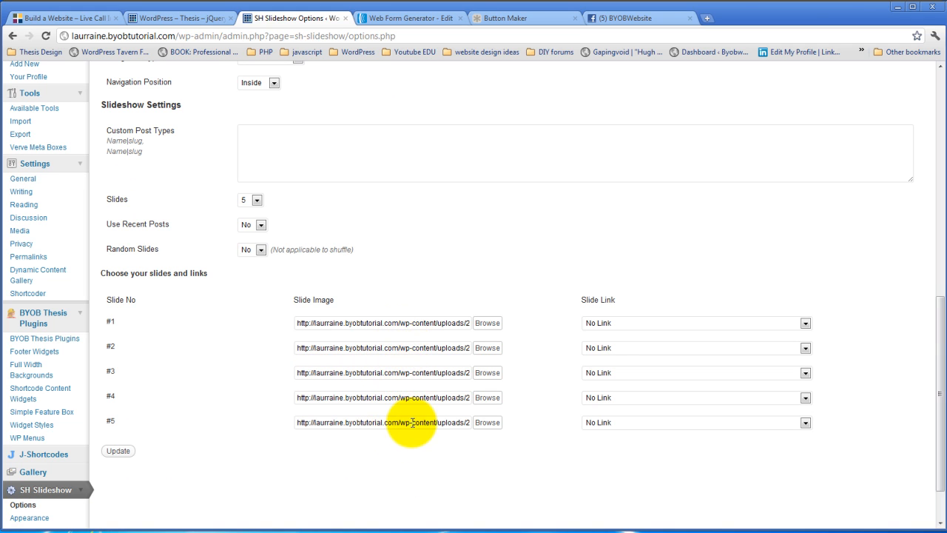
mouse_move(658, 447)
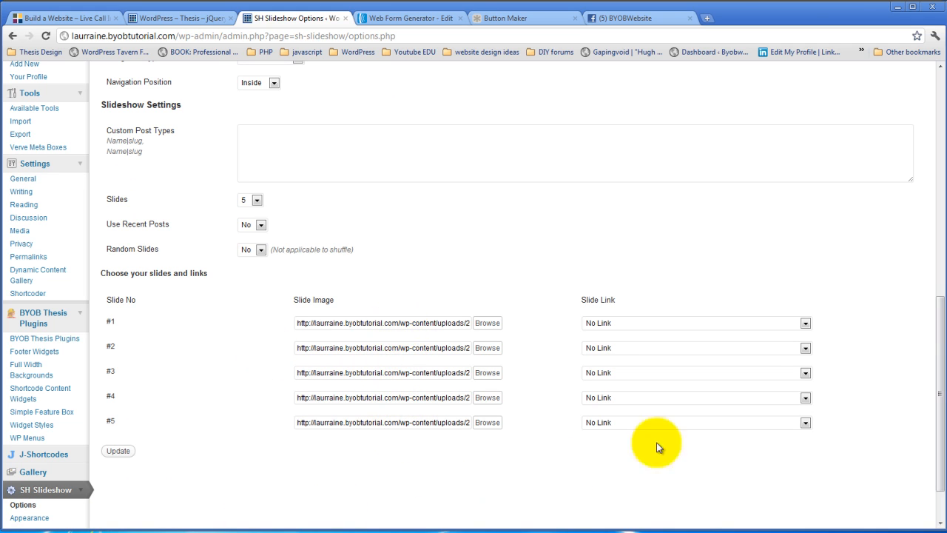
scroll(up, 3)
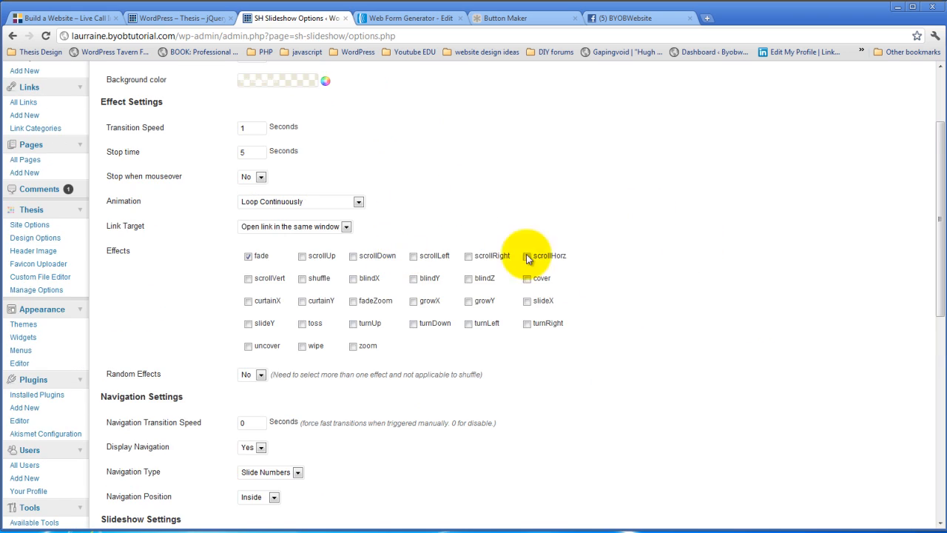
scroll(up, 3)
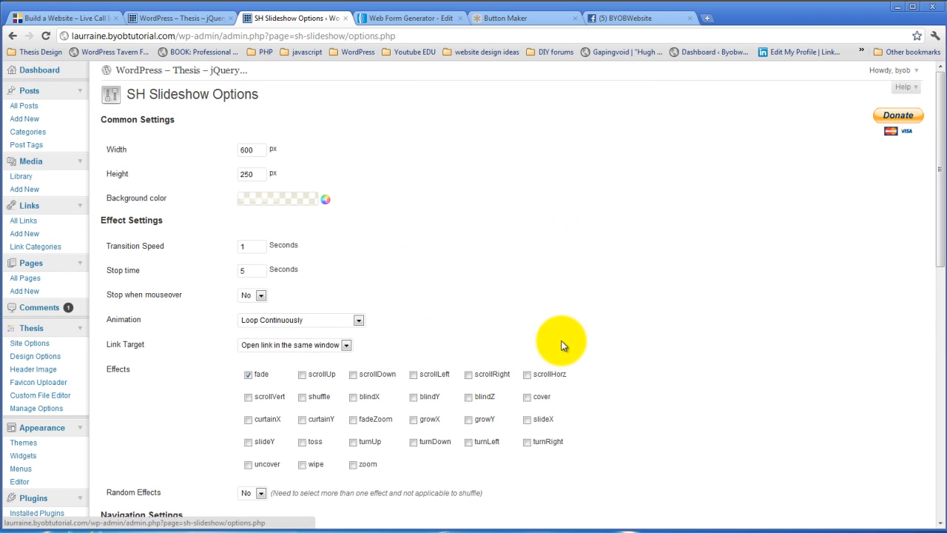
mouse_move(446, 297)
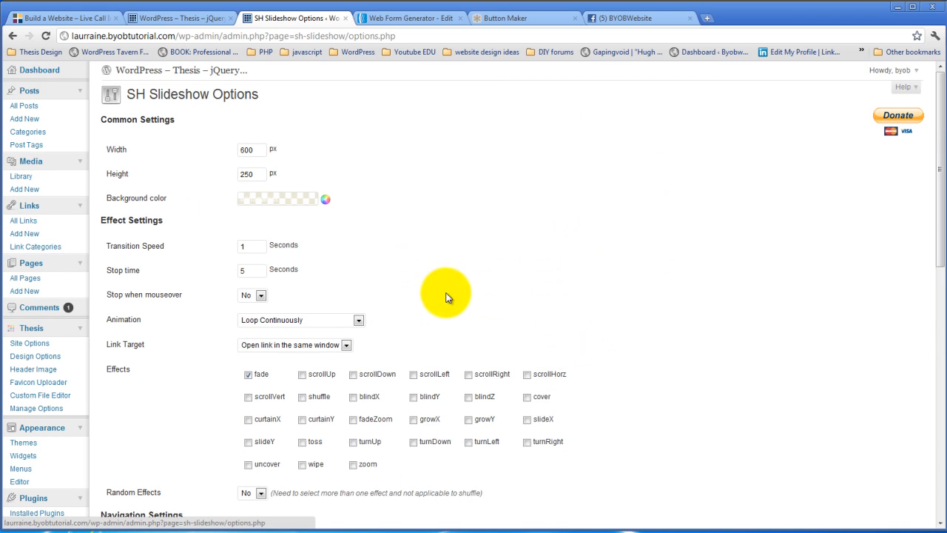
mouse_move(588, 225)
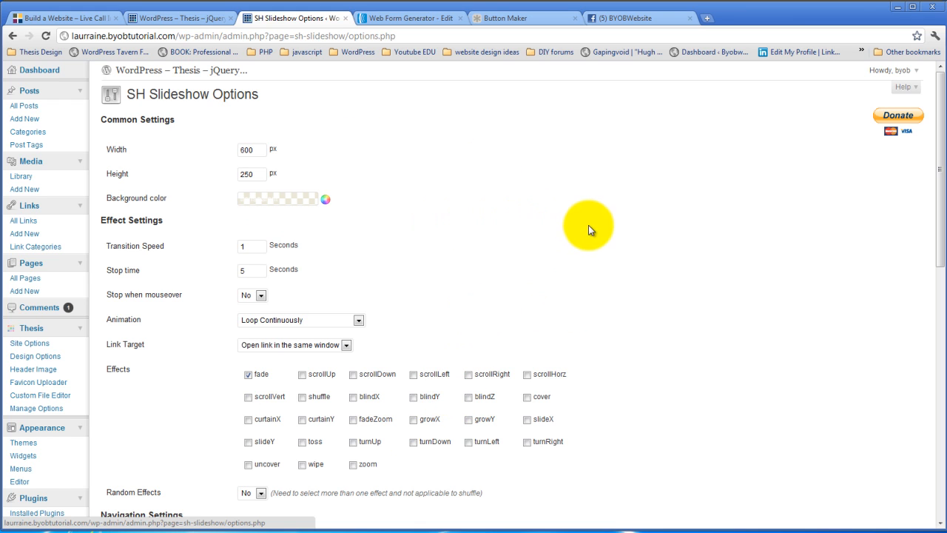
scroll(down, 3)
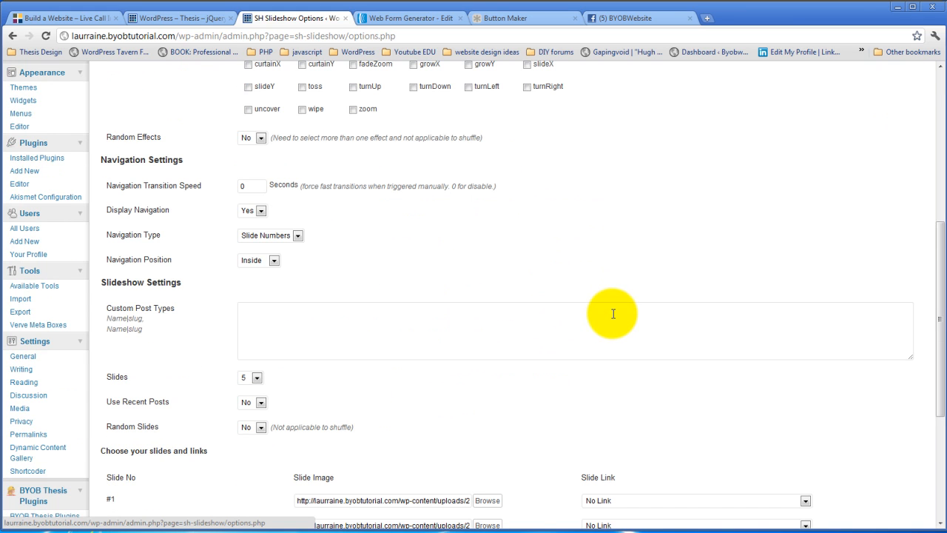
scroll(down, 3)
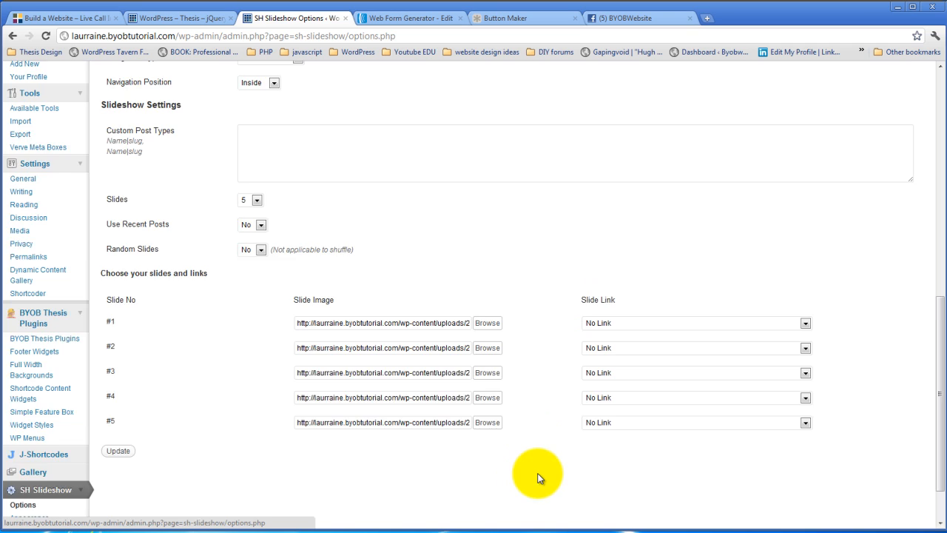
scroll(down, 3)
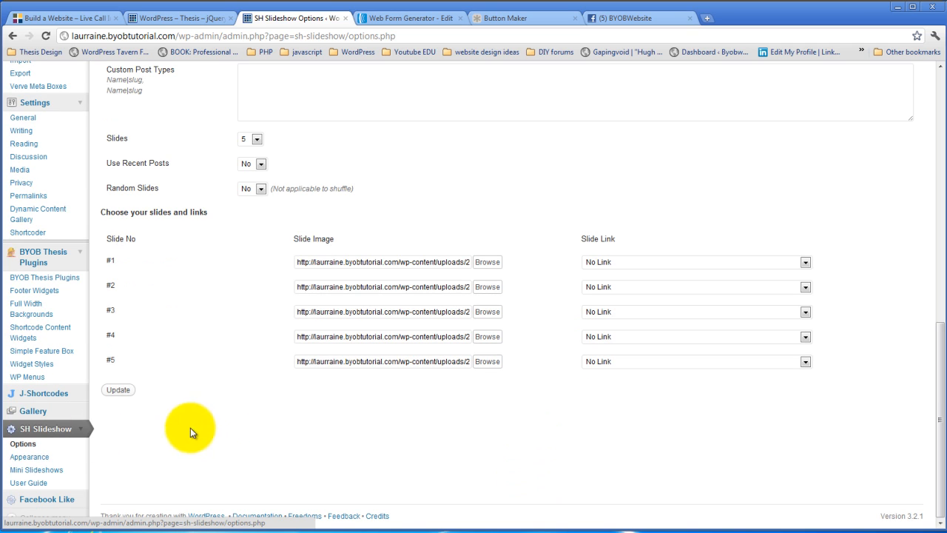
scroll(up, 3)
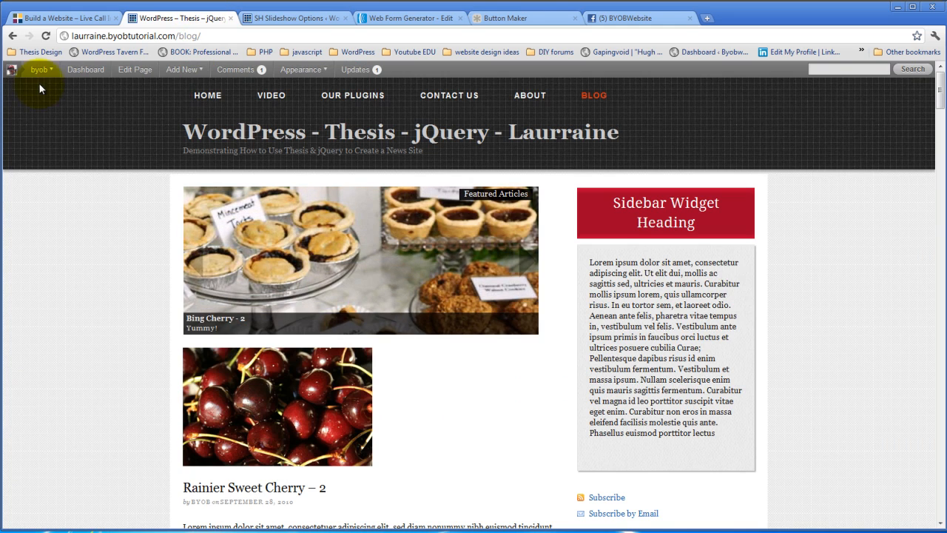
Reload the blog page to watch the slideshow cycle, then switch to Firefox
click(115, 389)
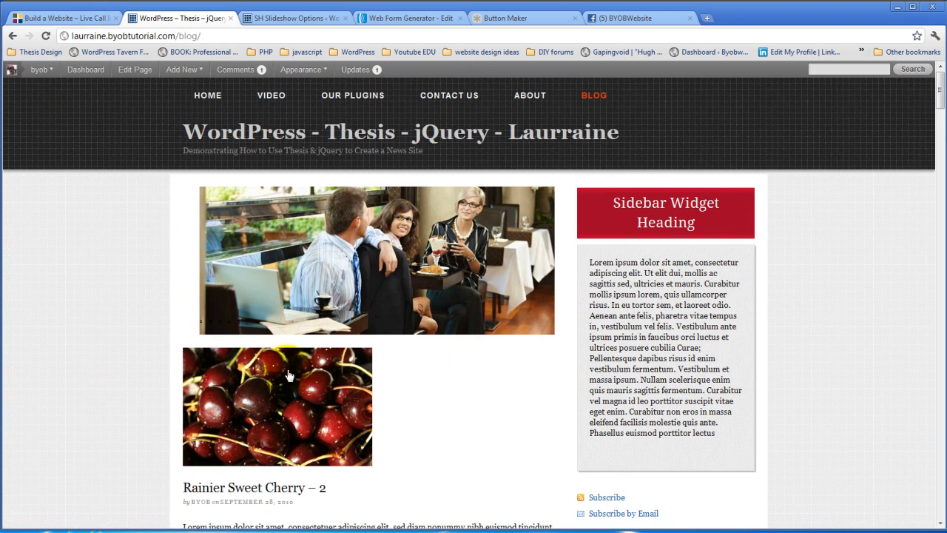
mouse_move(501, 392)
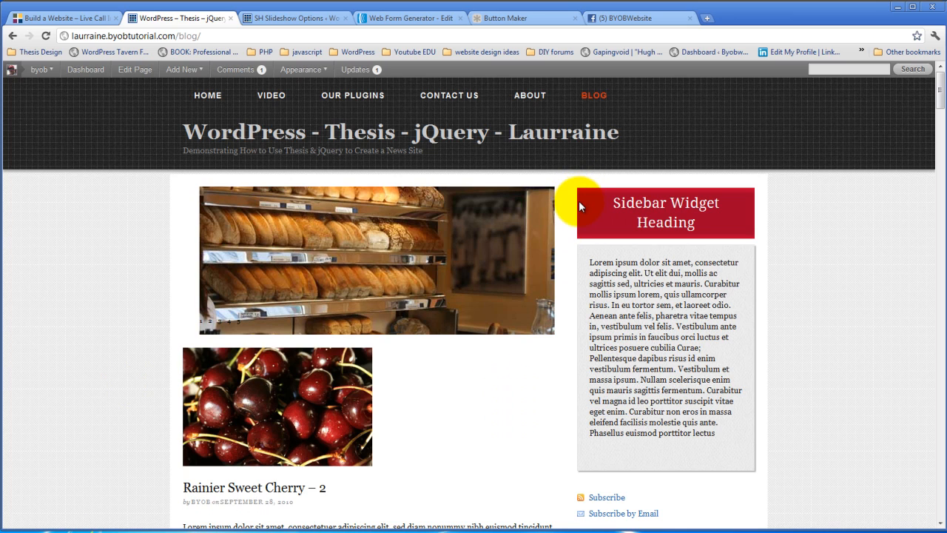
mouse_move(532, 183)
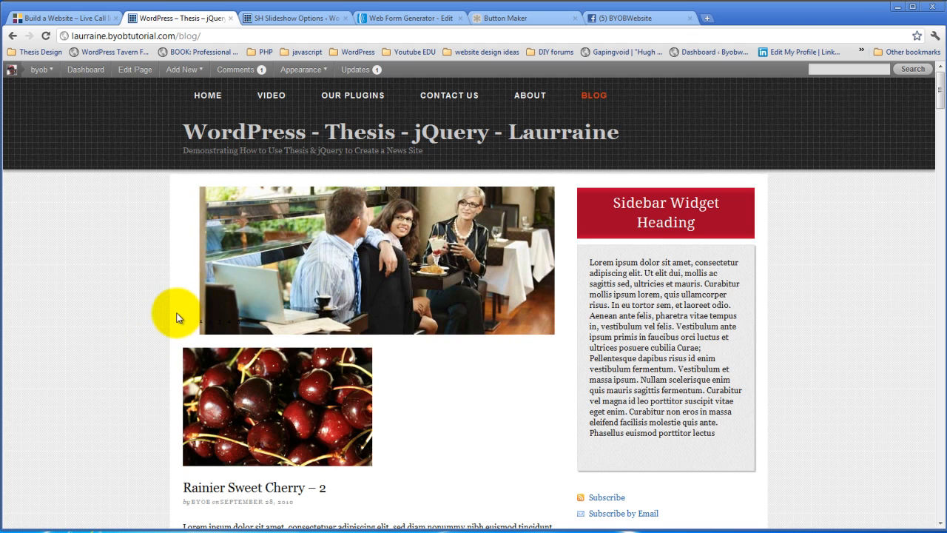
mouse_move(576, 268)
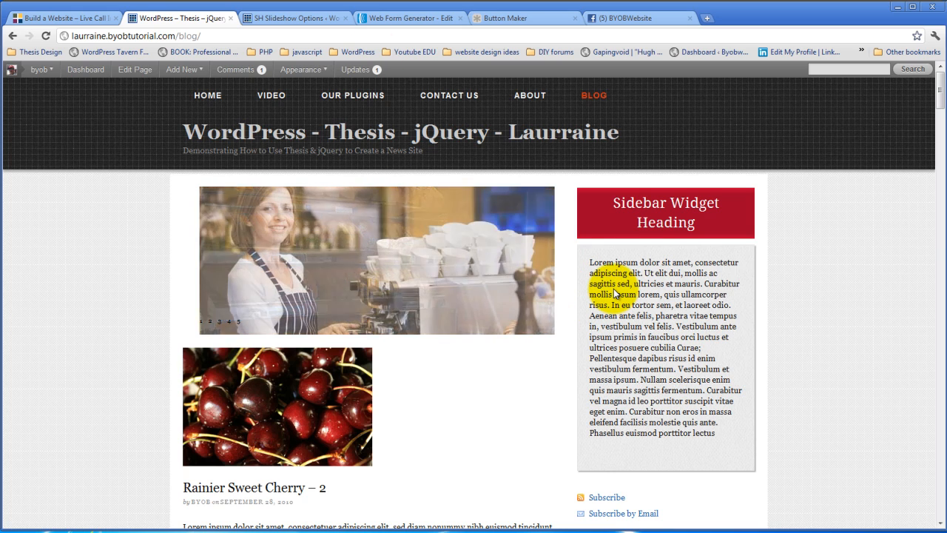
click(183, 68)
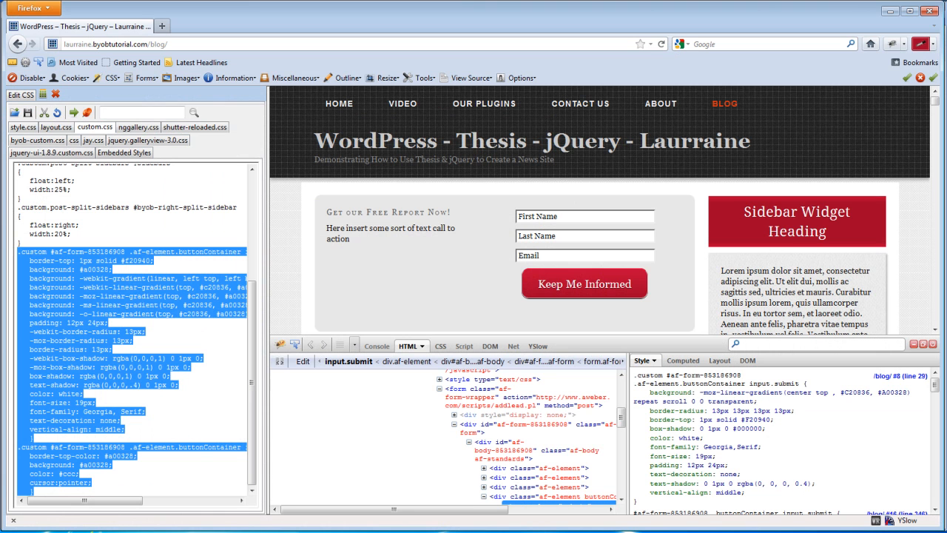
Reload the blog page in Firefox so the slideshow replaces the opt-in form
click(662, 43)
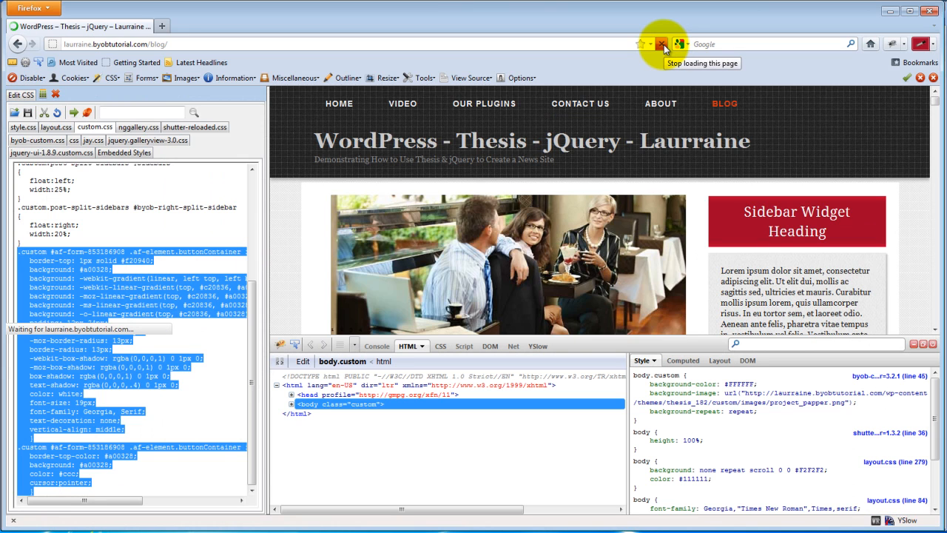
click(661, 43)
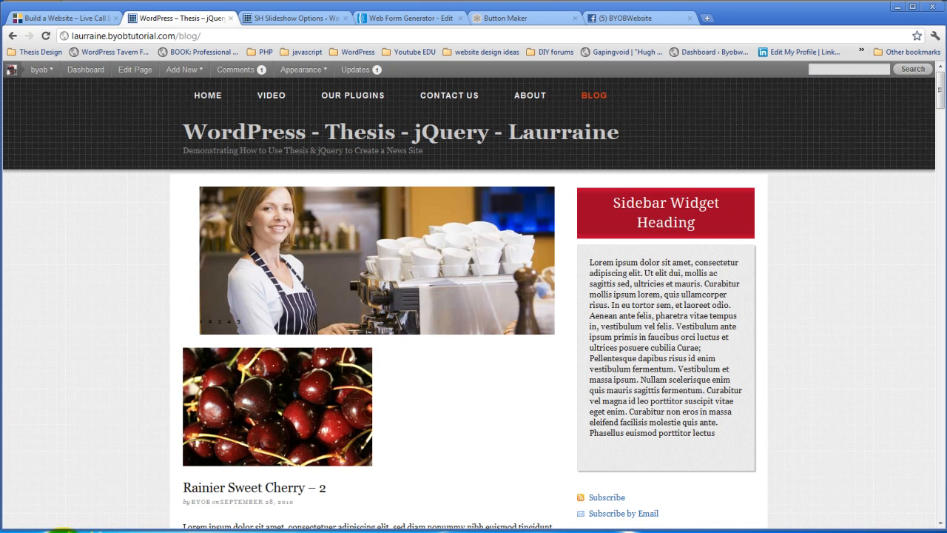
Enter feature box margins of 20 top, 12 left, 52 right and view the blog page
click(294, 18)
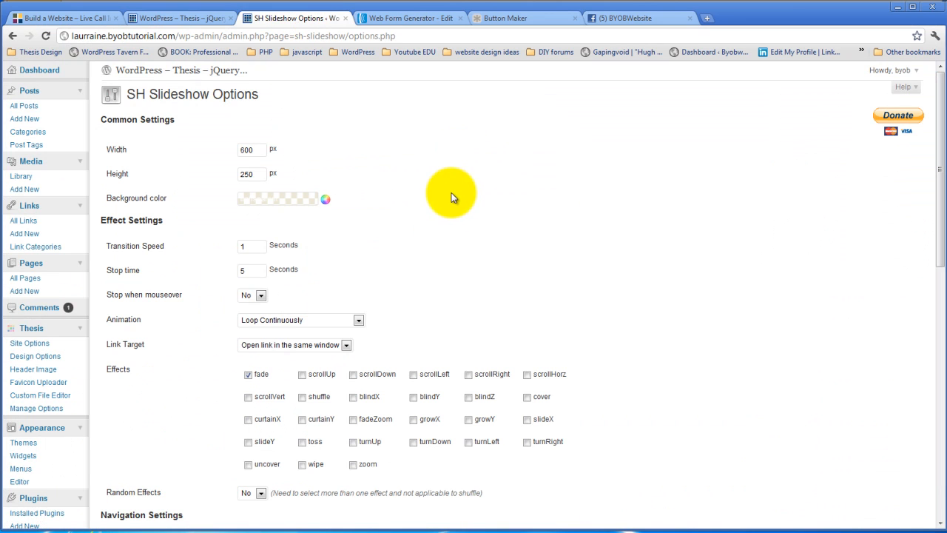
click(293, 18)
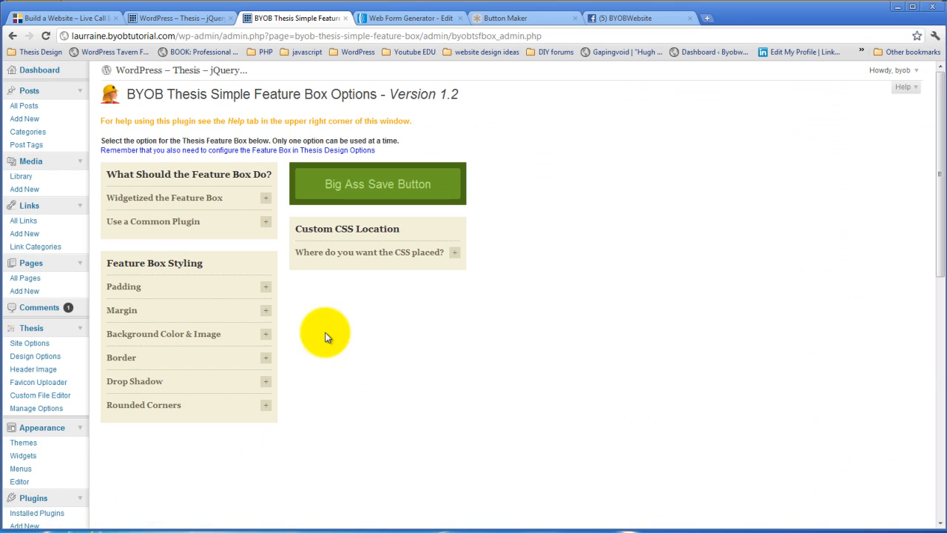
click(265, 310)
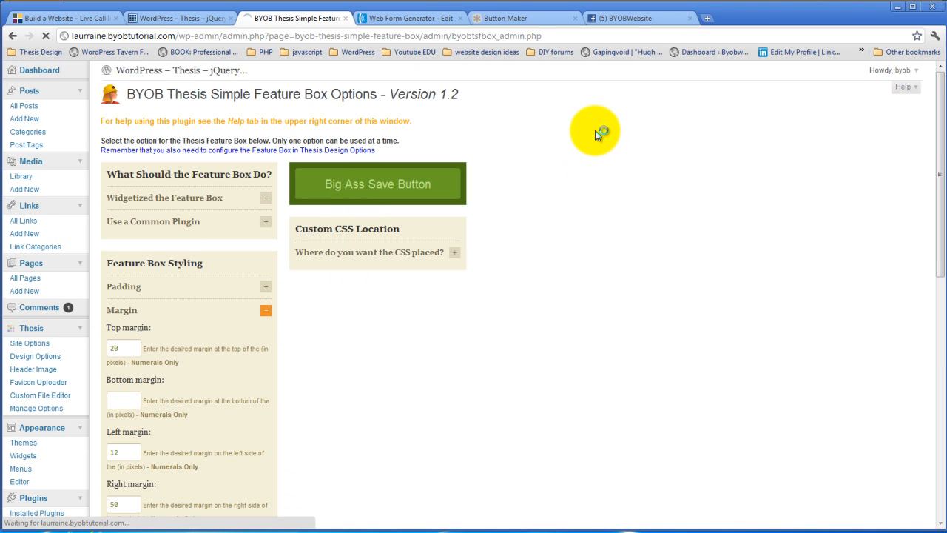
click(177, 17)
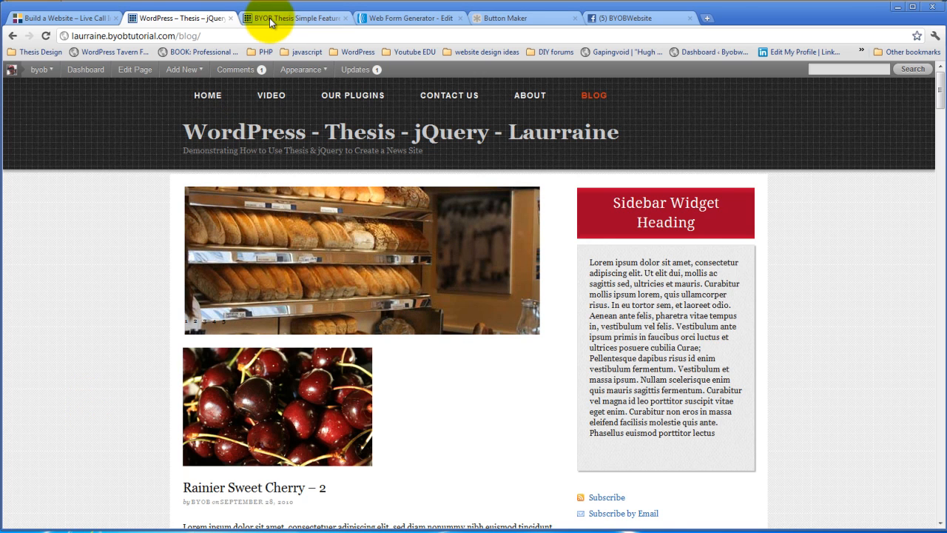
Adjust the right margin, save, and check the slideshow alignment on the blog page
click(296, 17)
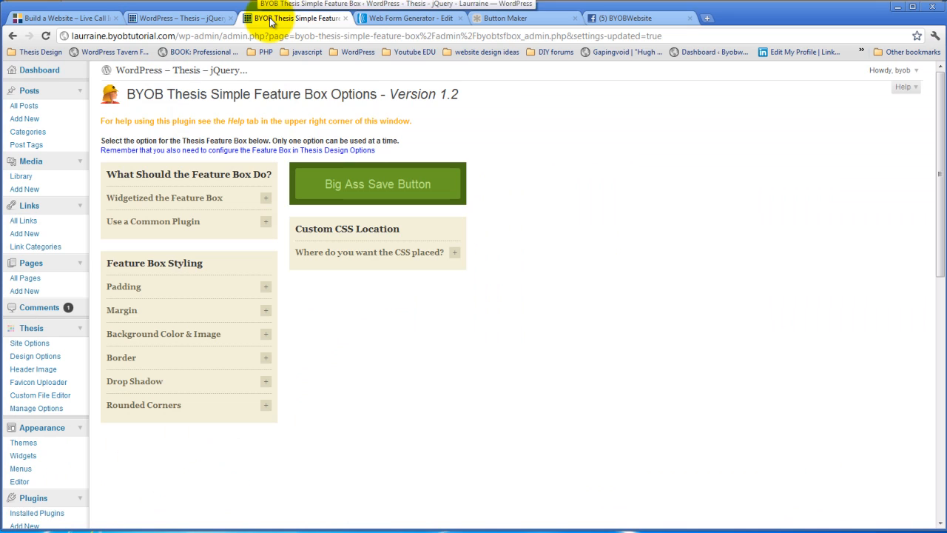
mouse_move(245, 289)
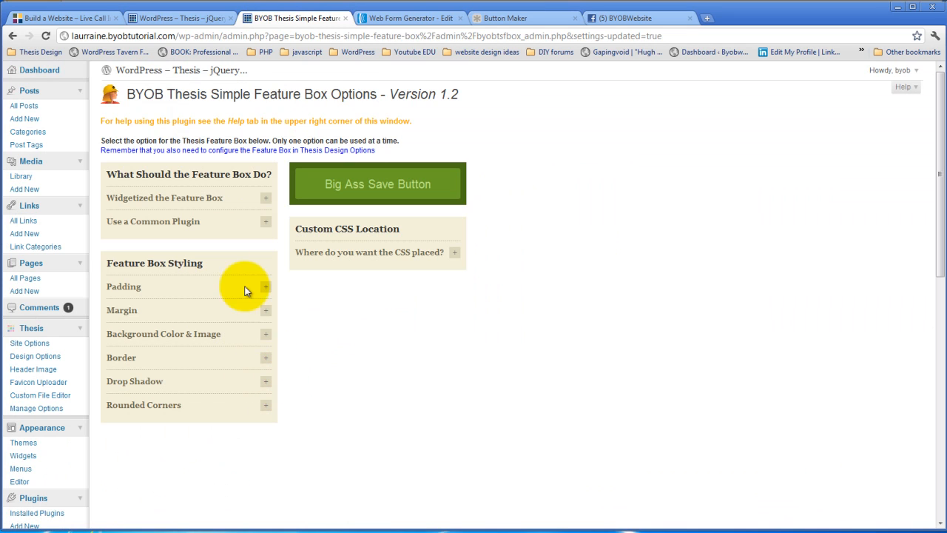
click(264, 310)
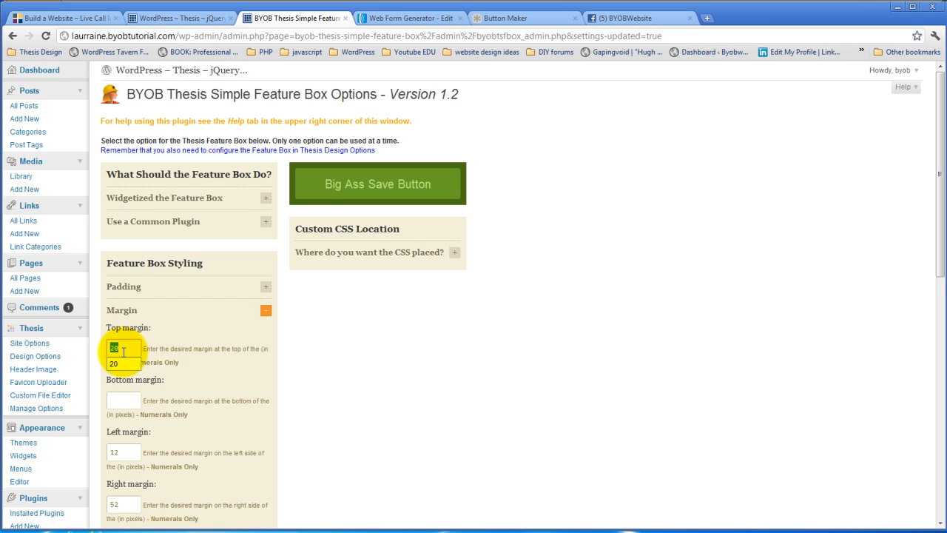
click(377, 184)
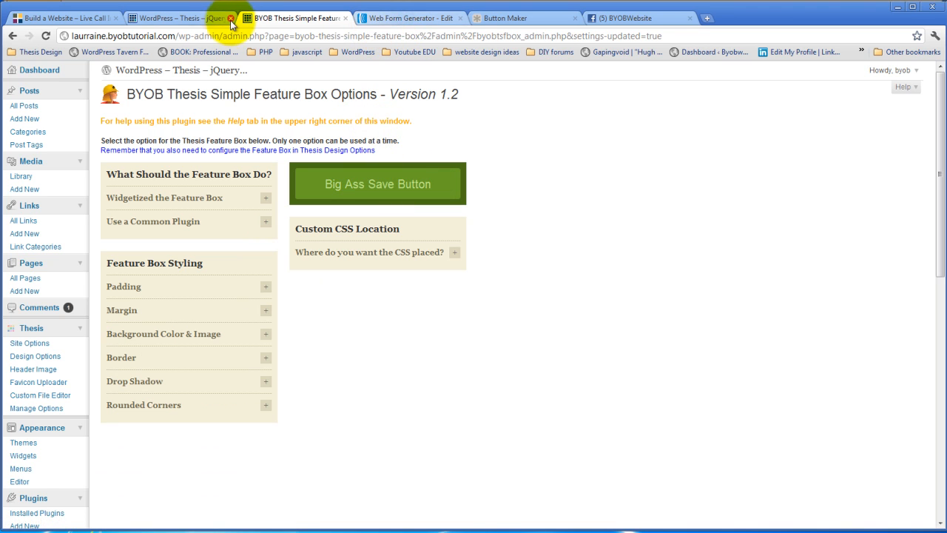
click(178, 18)
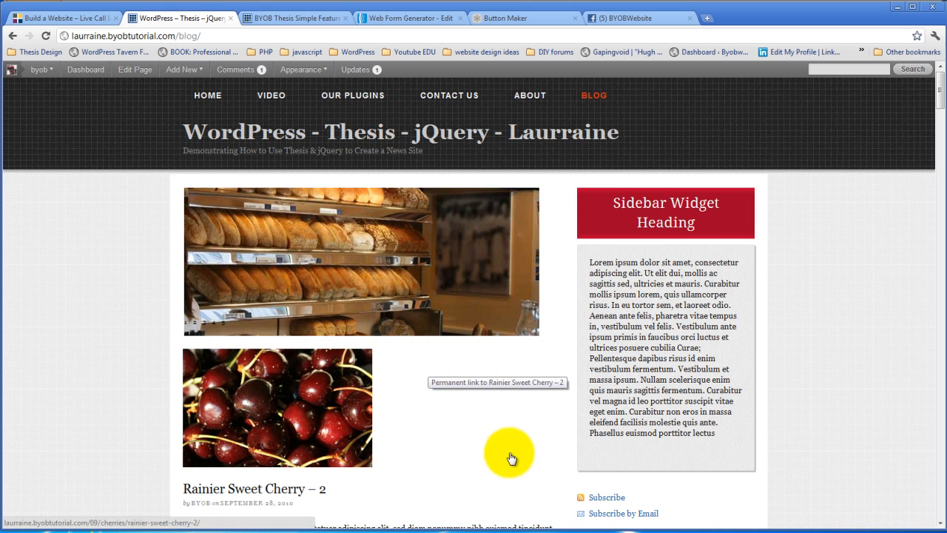
mouse_move(551, 238)
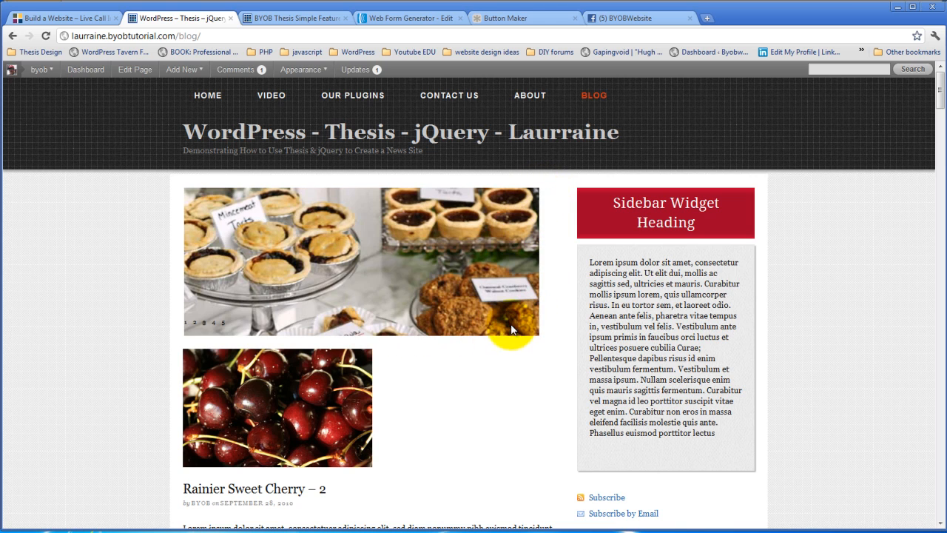
Set feature box margins to 22 top, 12 left, 53 right and preview the blog page
click(295, 17)
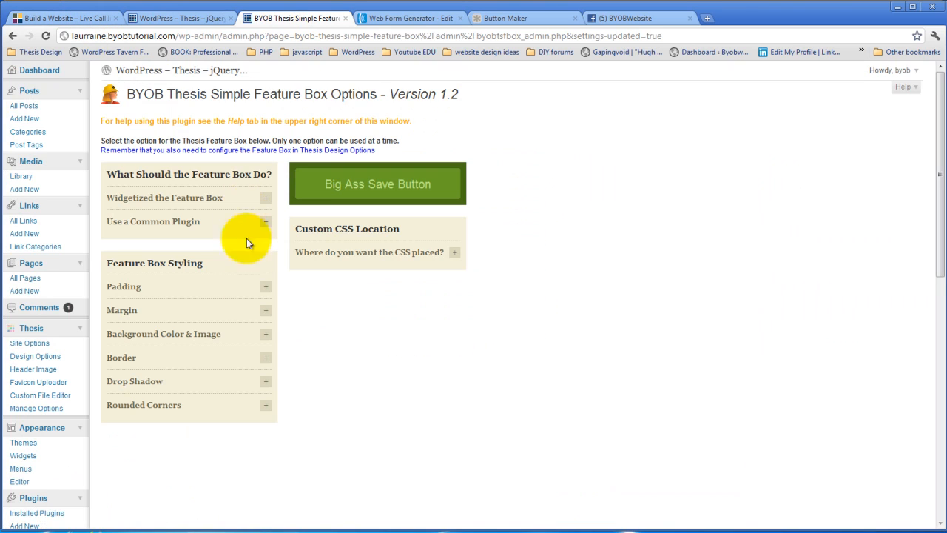
click(265, 380)
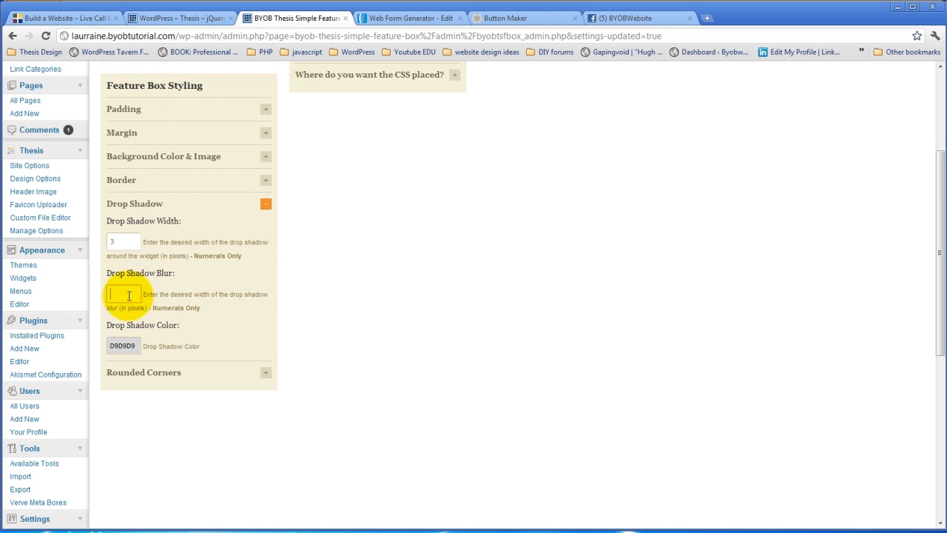
scroll(up, 3)
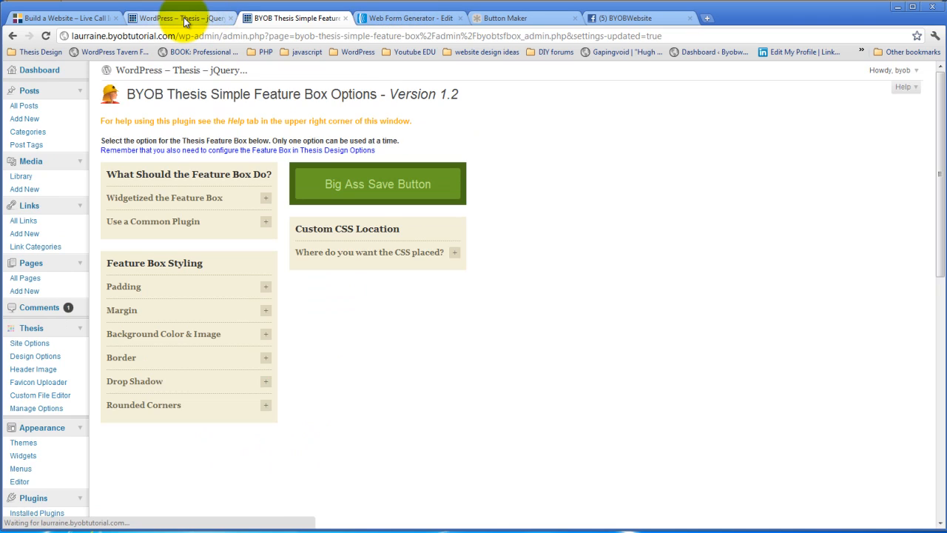
click(177, 18)
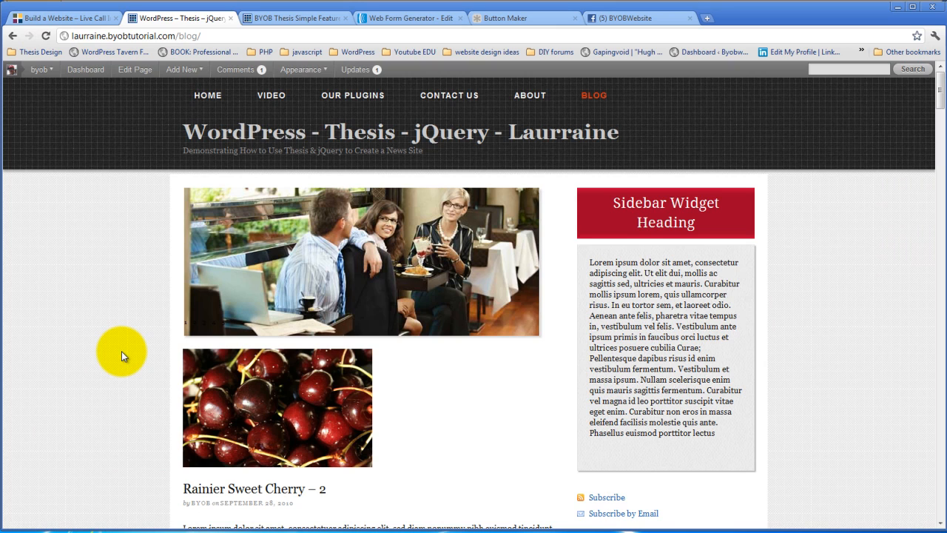
mouse_move(529, 200)
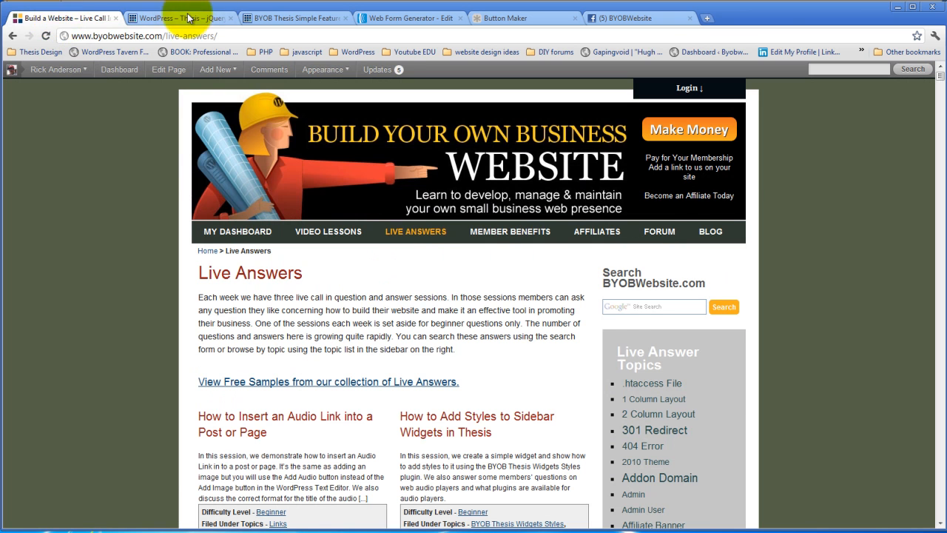
click(294, 18)
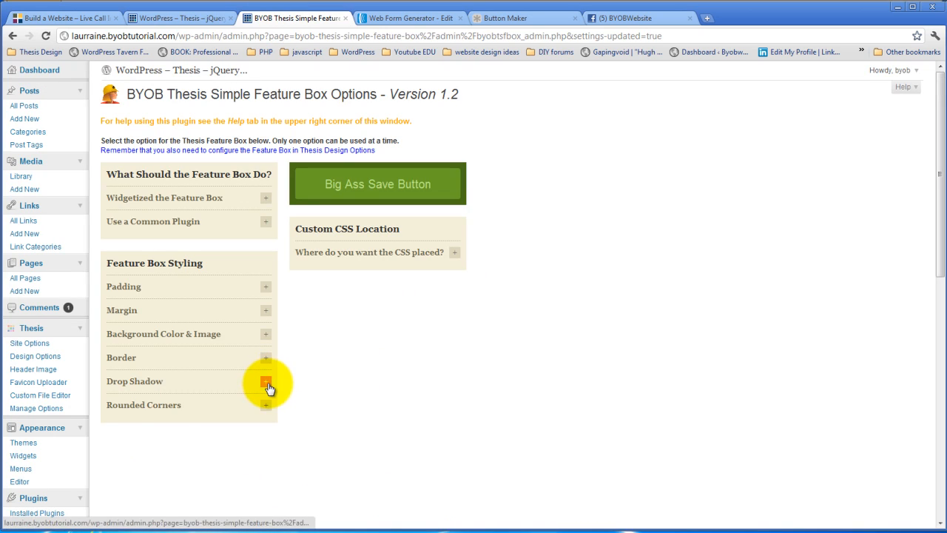
click(265, 381)
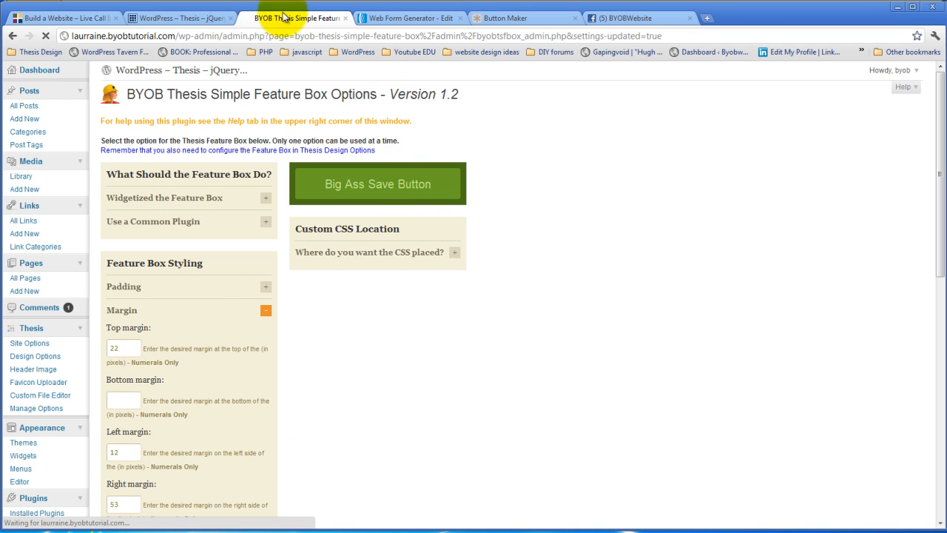
click(177, 17)
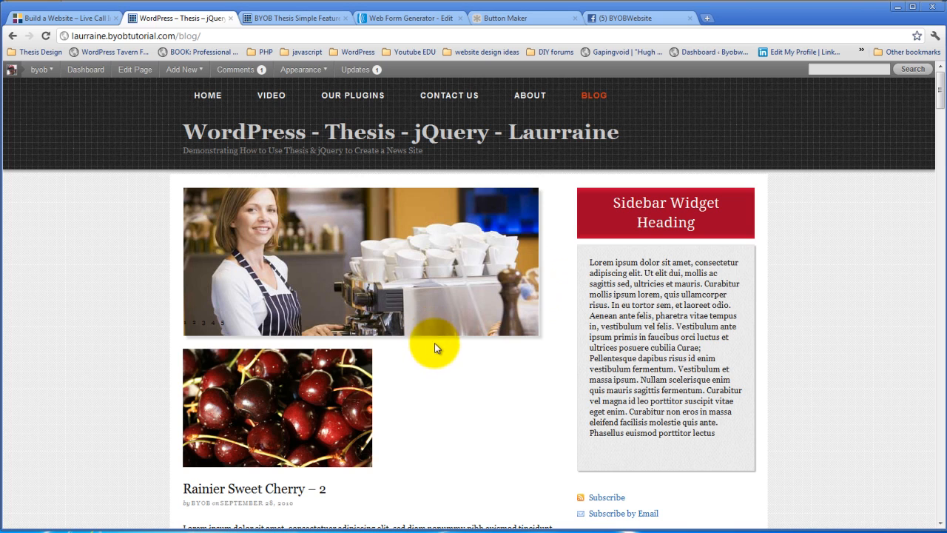
mouse_move(452, 385)
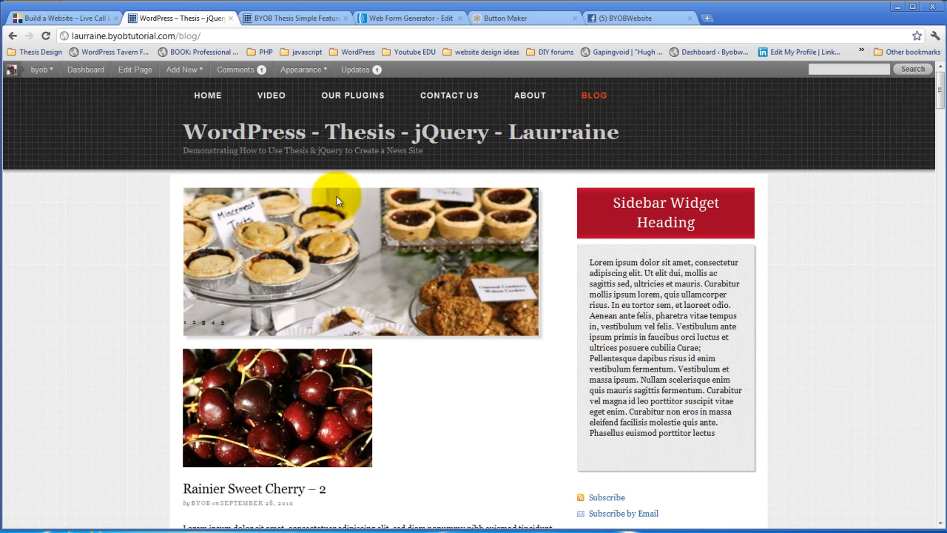
mouse_move(273, 18)
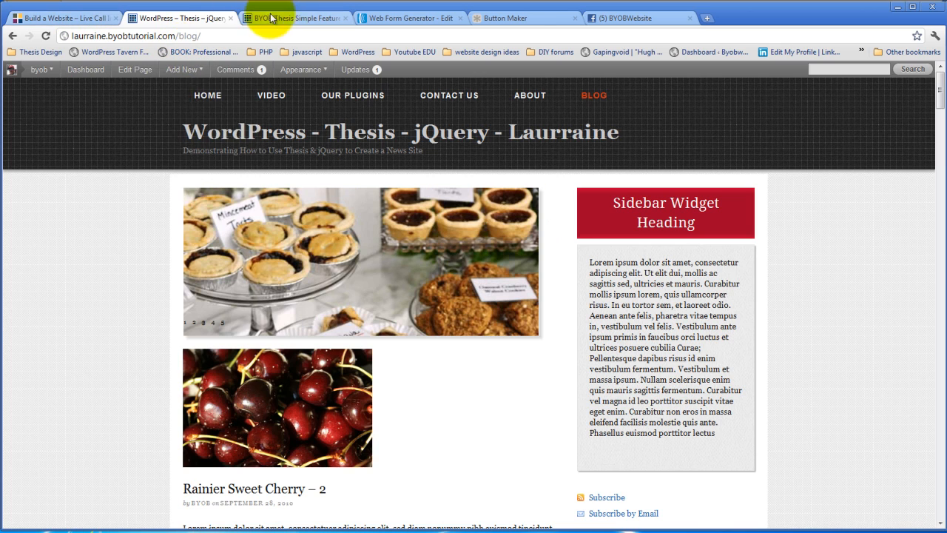
Give the feature box a 1-pixel solid B8B8B8 border and view the blog page
click(295, 18)
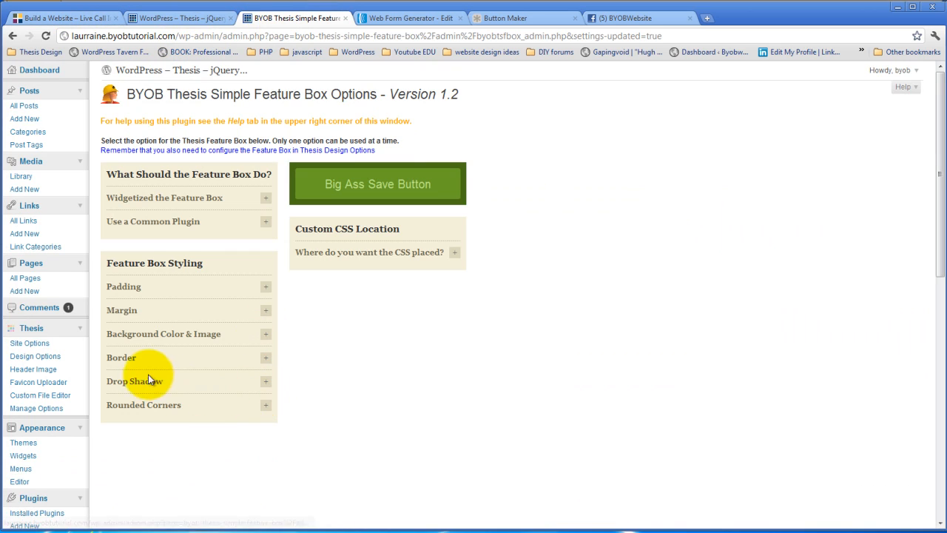
click(265, 357)
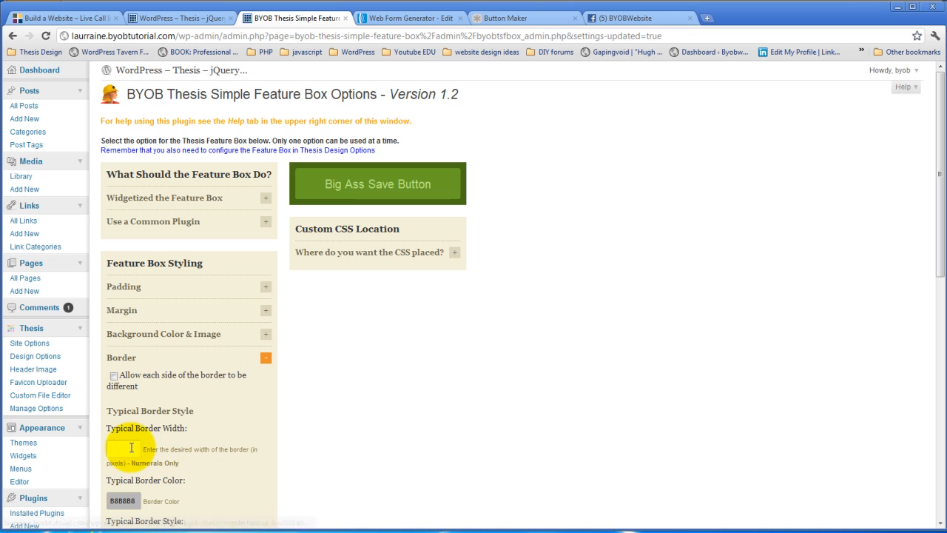
text(1)
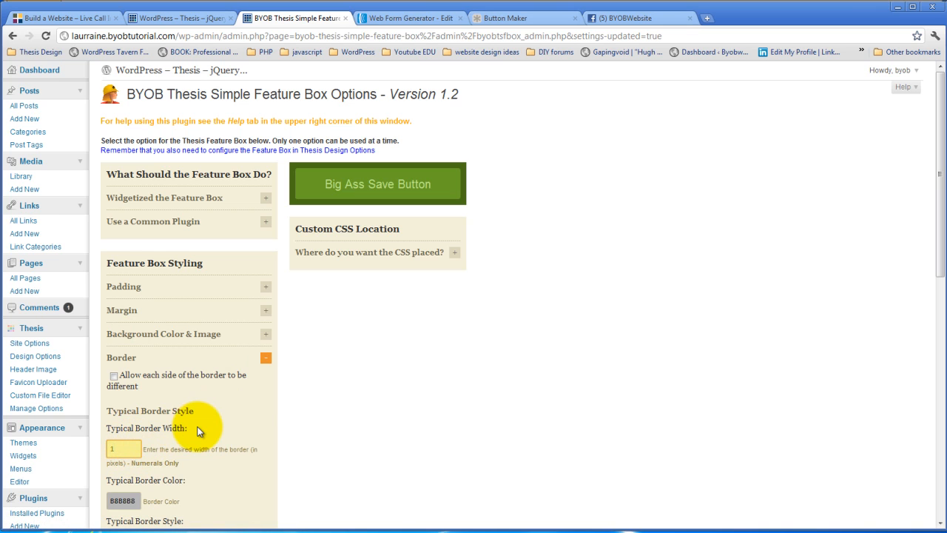
scroll(down, 3)
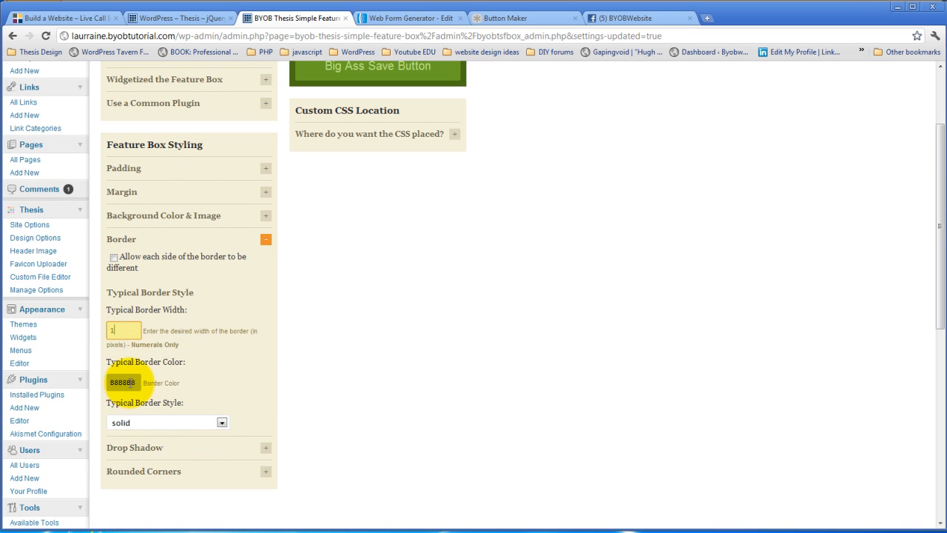
click(123, 382)
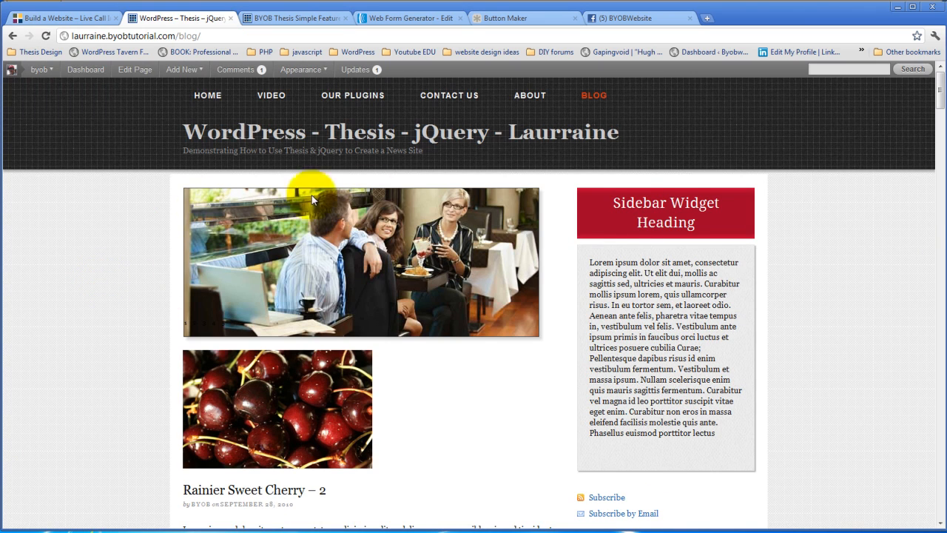
mouse_move(468, 390)
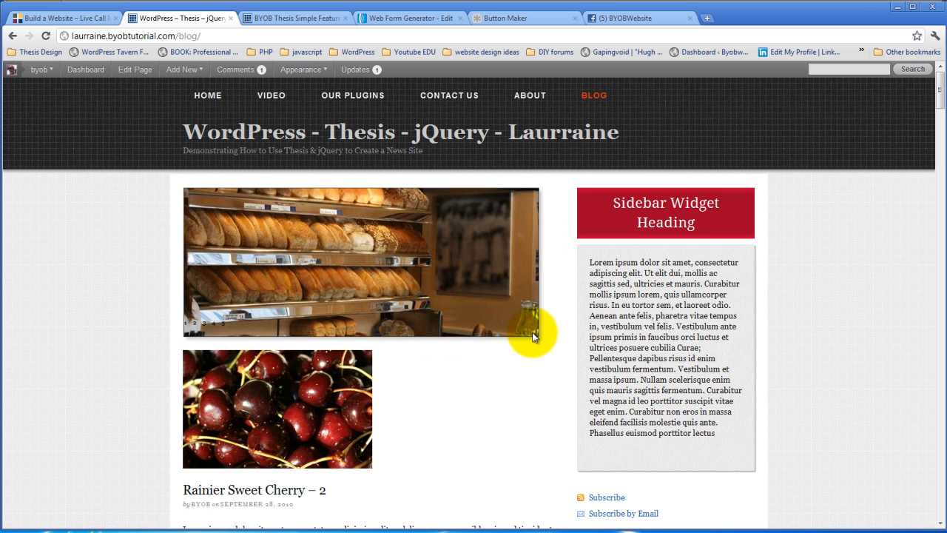
click(181, 69)
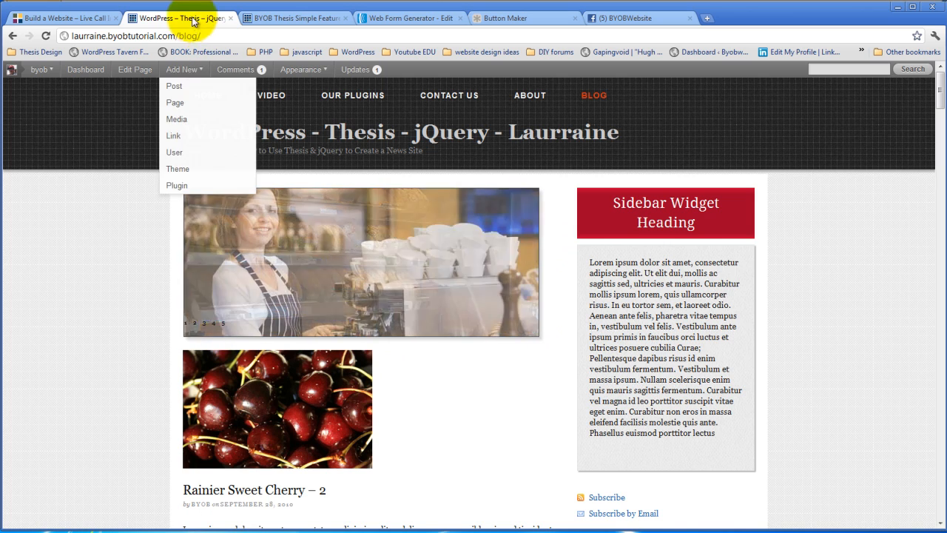
Change the feature box border colour to FFFFFF and save
click(294, 18)
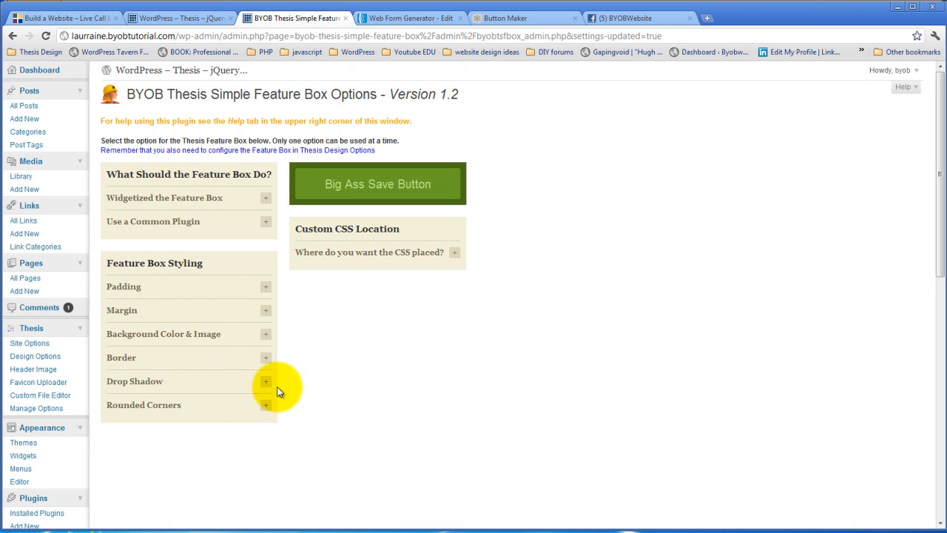
click(264, 357)
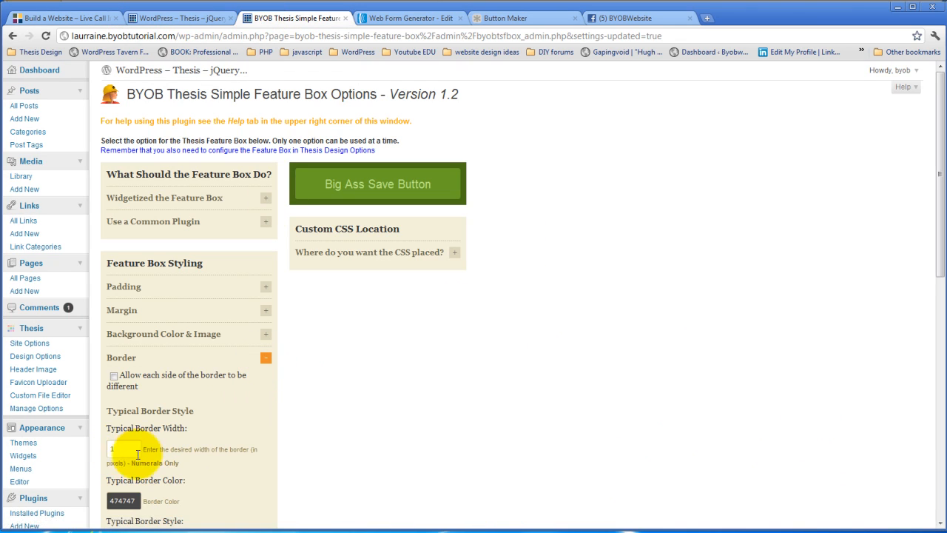
click(122, 501)
text(FFFFFF)
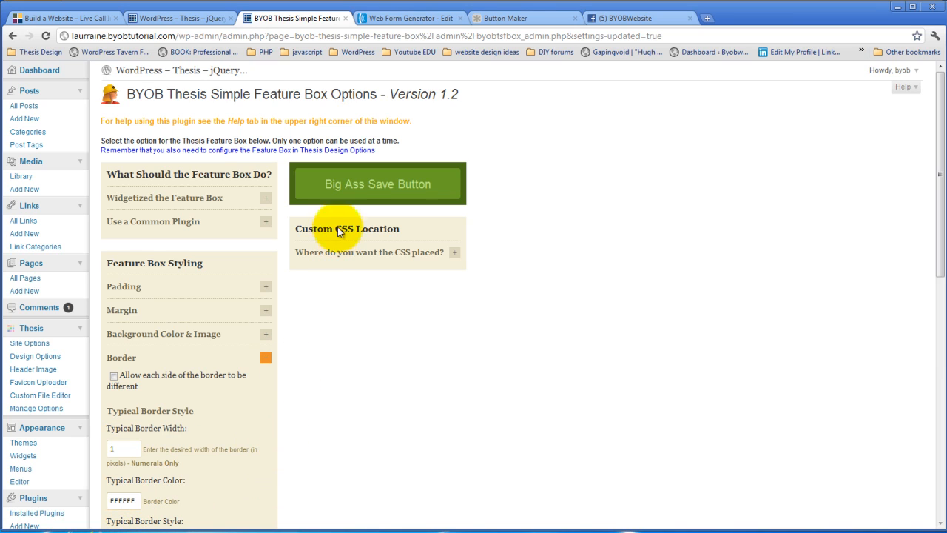
click(266, 357)
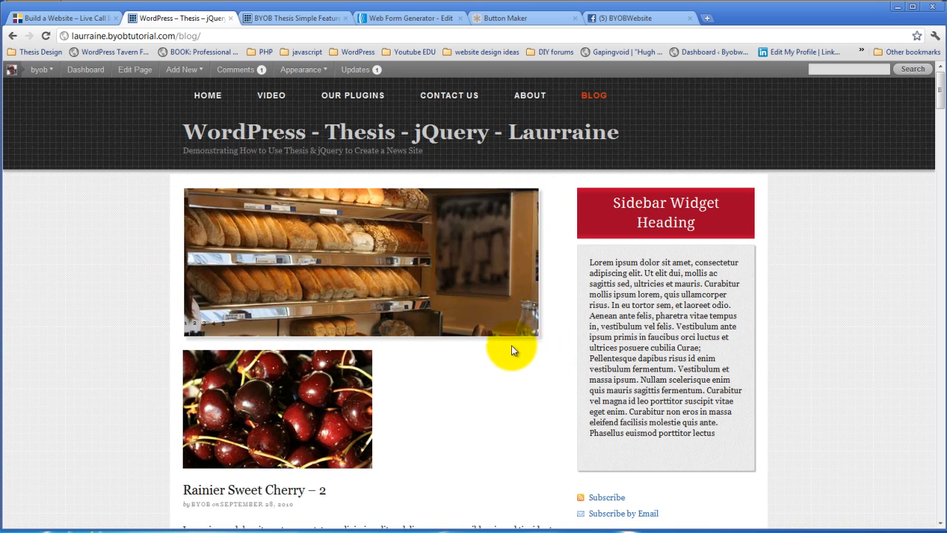
mouse_move(540, 235)
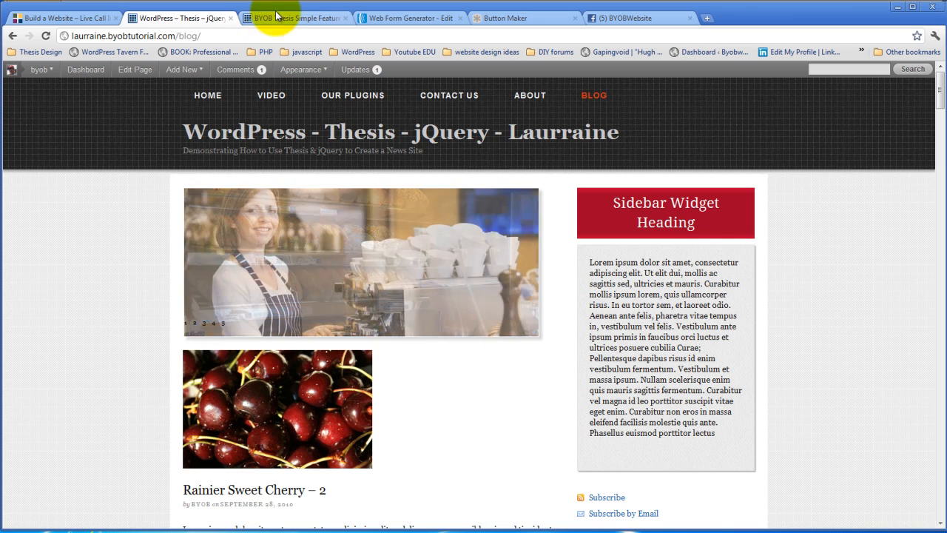
Set the drop shadow to width 5, blur 5, colour BCBCBC and review the blog page
click(296, 18)
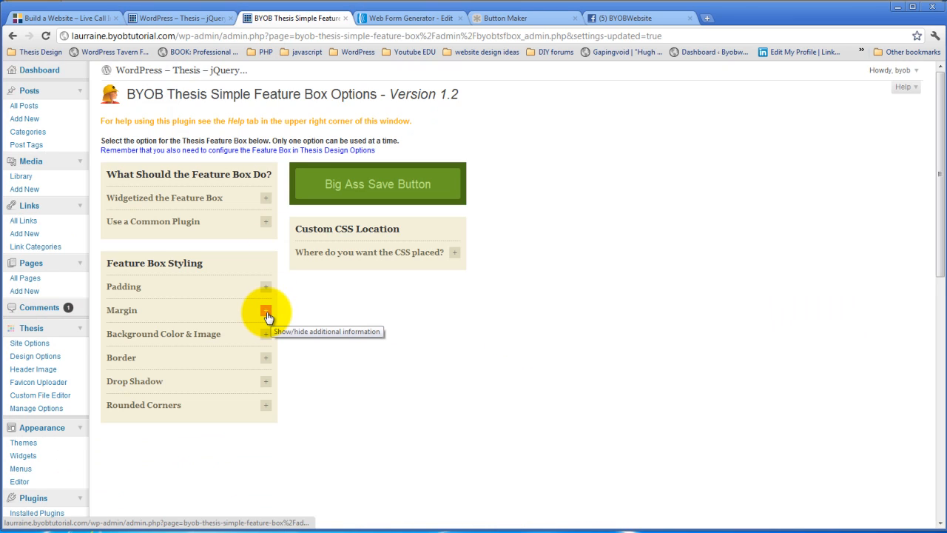
mouse_move(266, 386)
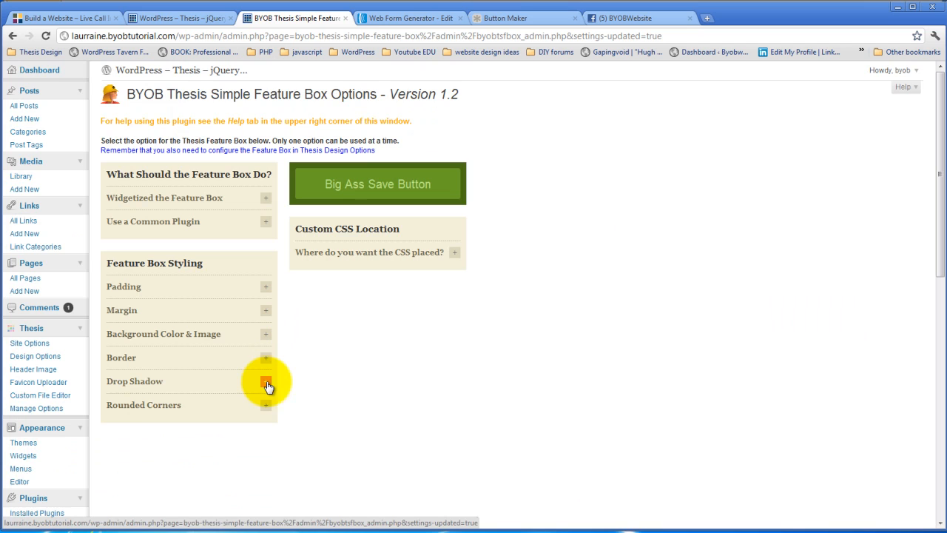
click(265, 381)
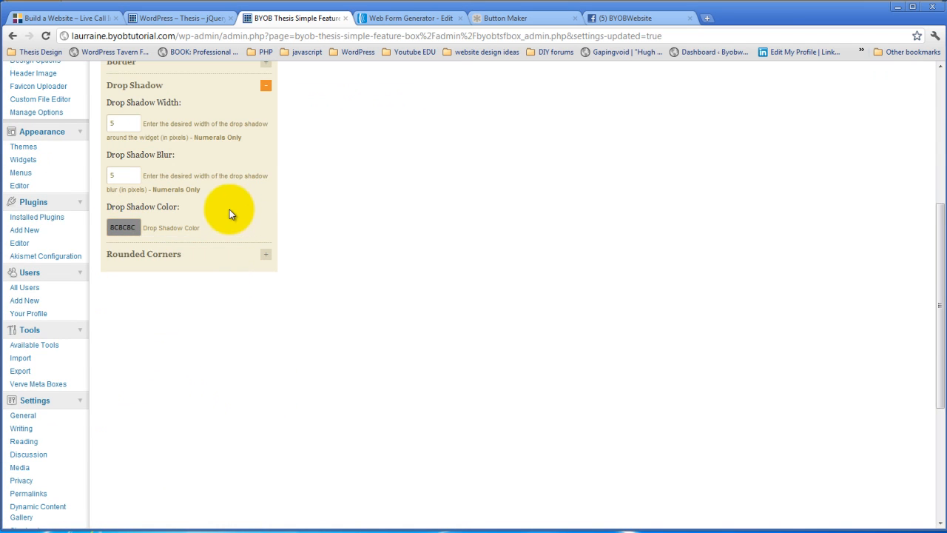
scroll(up, 3)
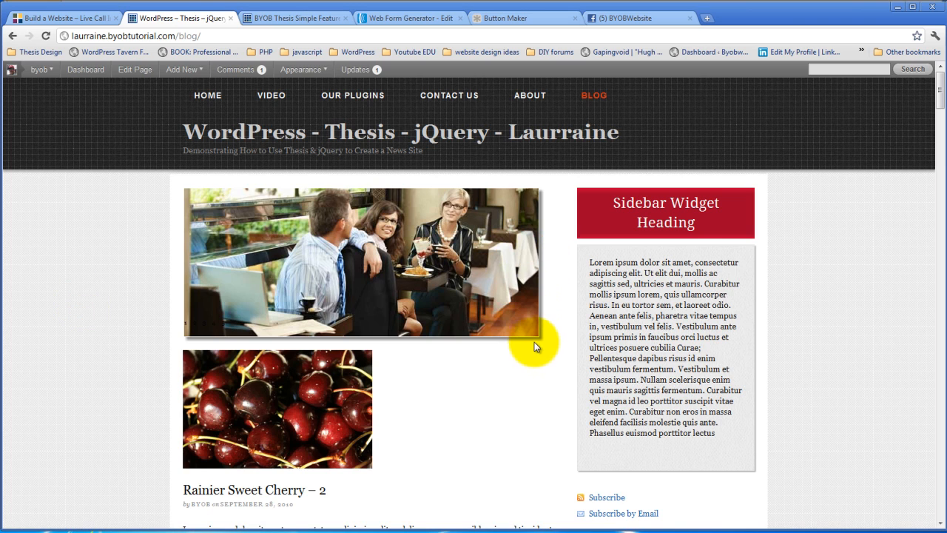
mouse_move(551, 218)
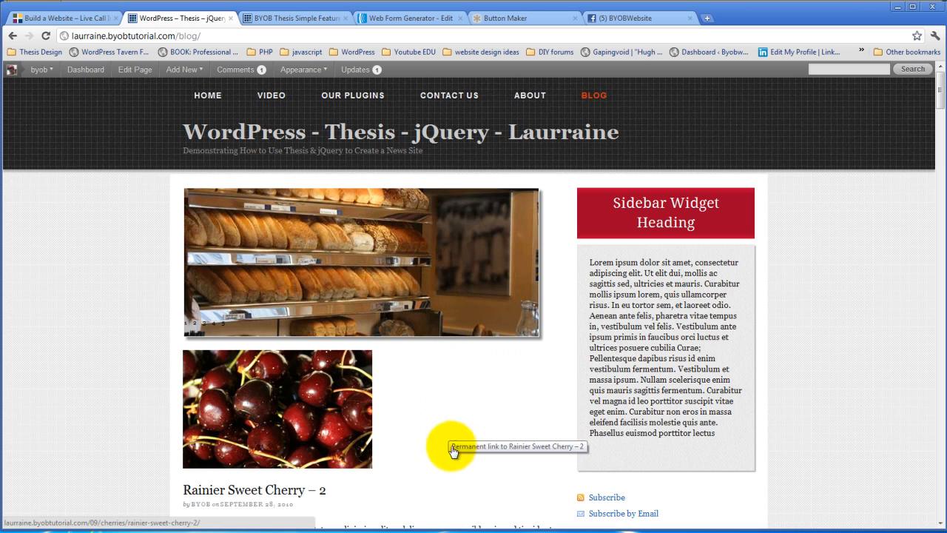
scroll(down, 3)
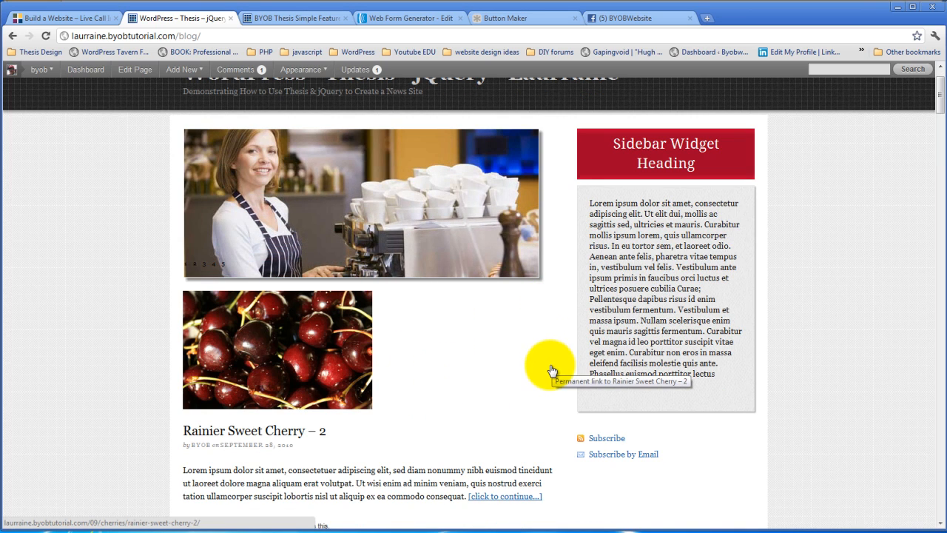